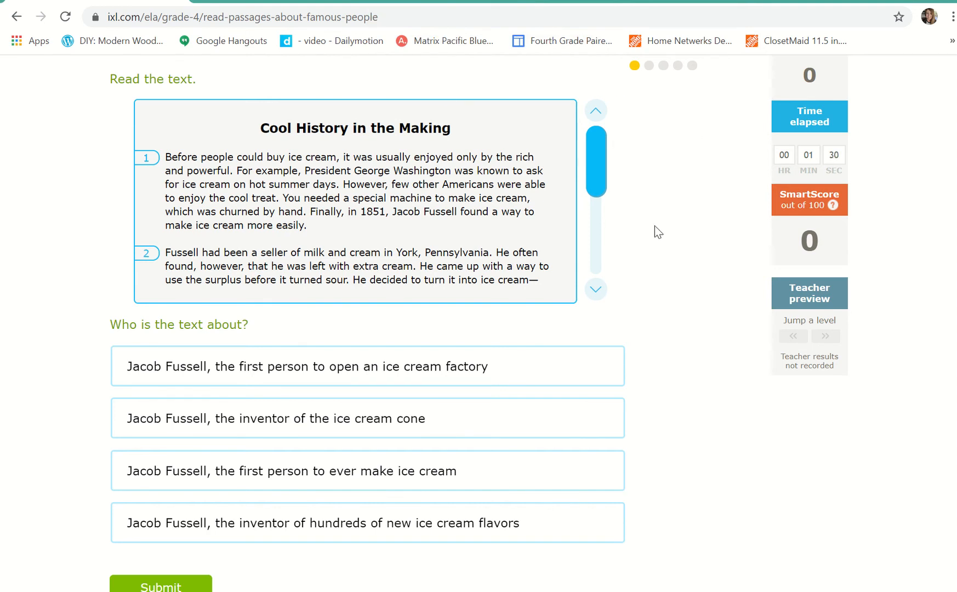
mouse_move(620, 158)
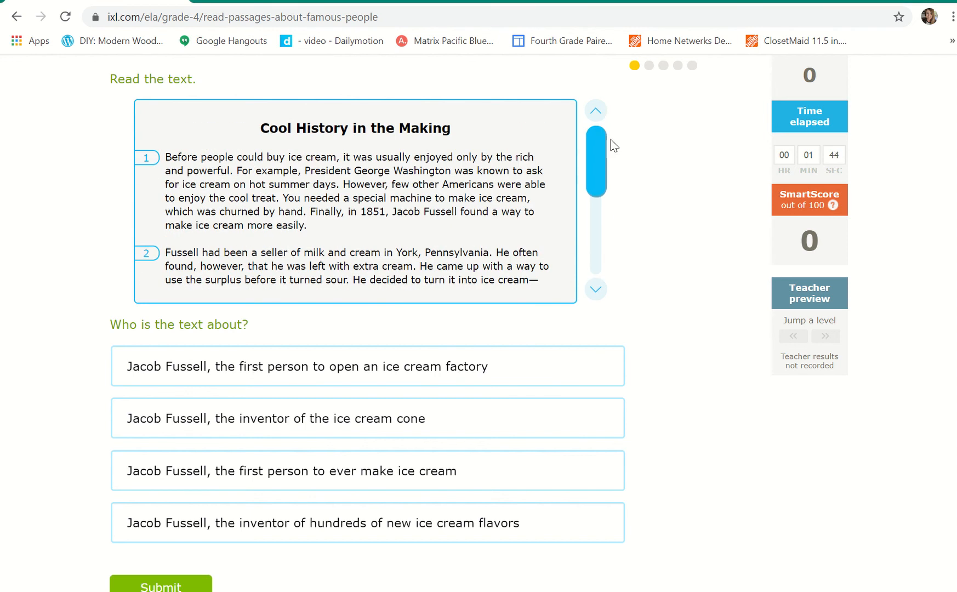
mouse_move(100, 318)
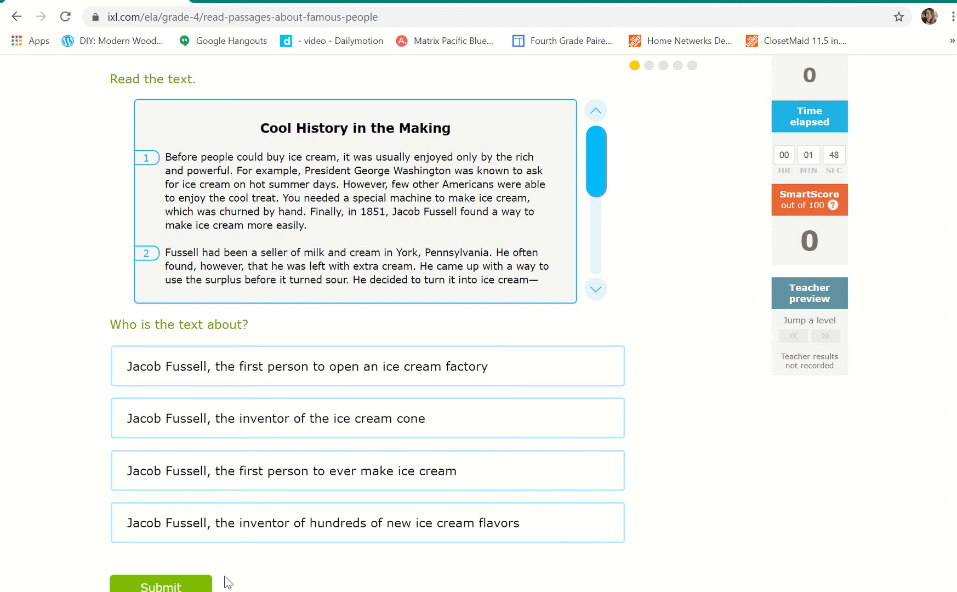
Scroll the passage to read paragraphs 2 and 3 about Fussell's ice cream factory.
left_click(367, 522)
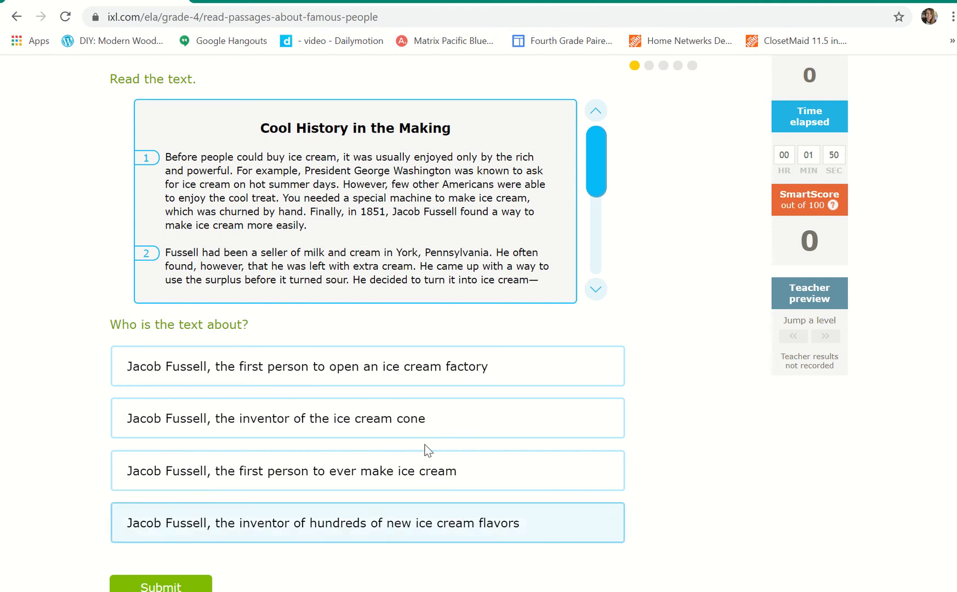
left_click(366, 366)
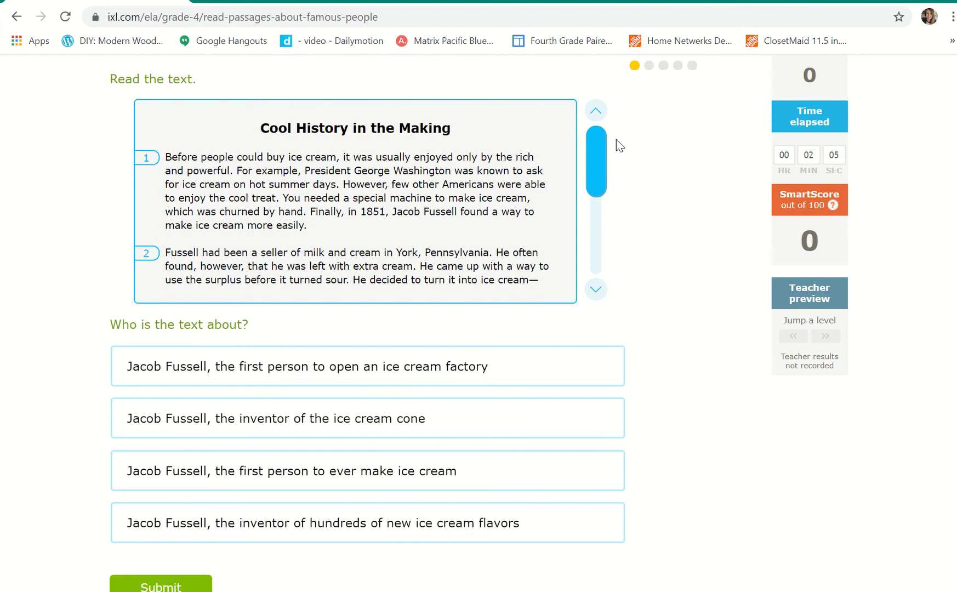
mouse_move(617, 247)
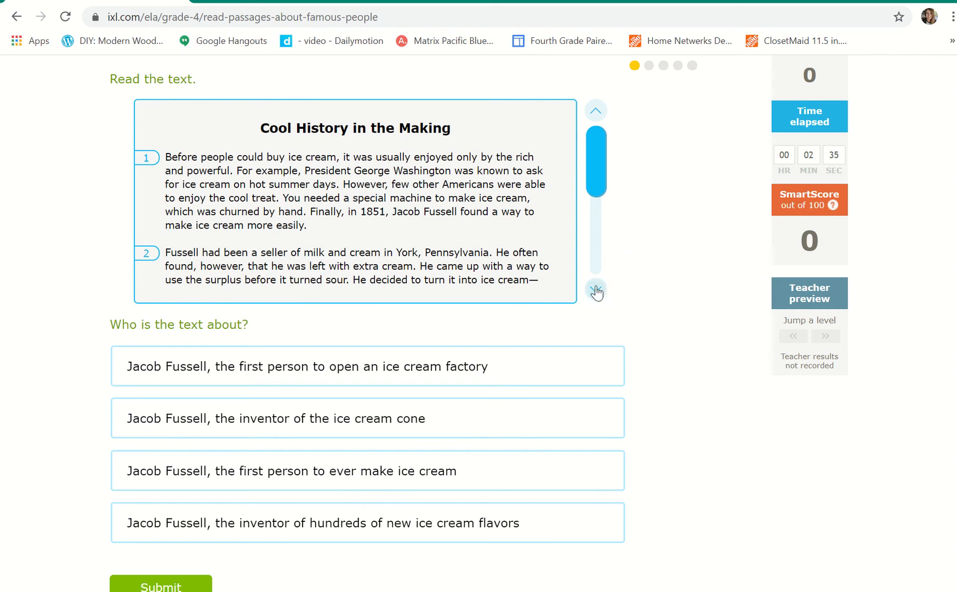
left_click(597, 292)
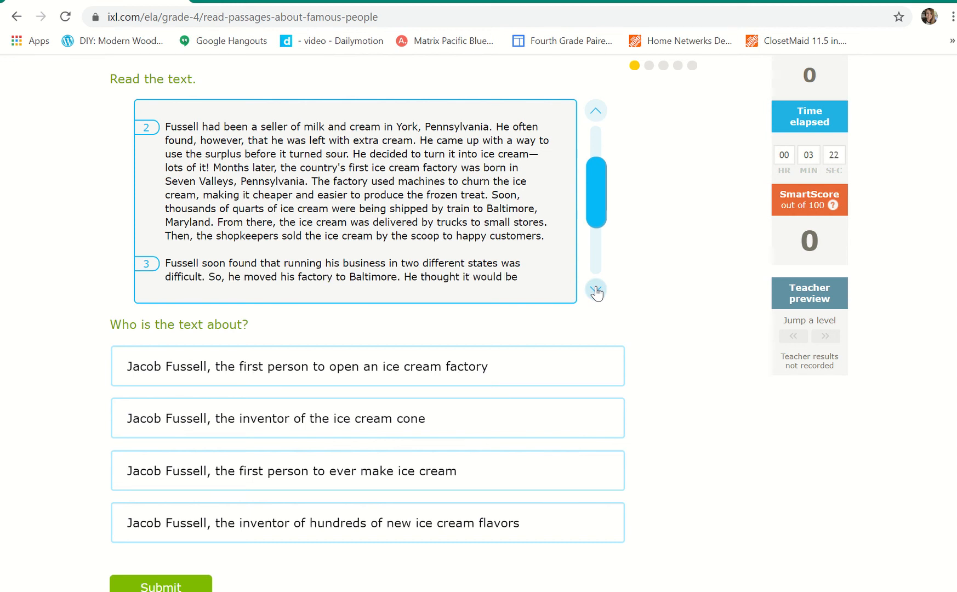
left_click(596, 291)
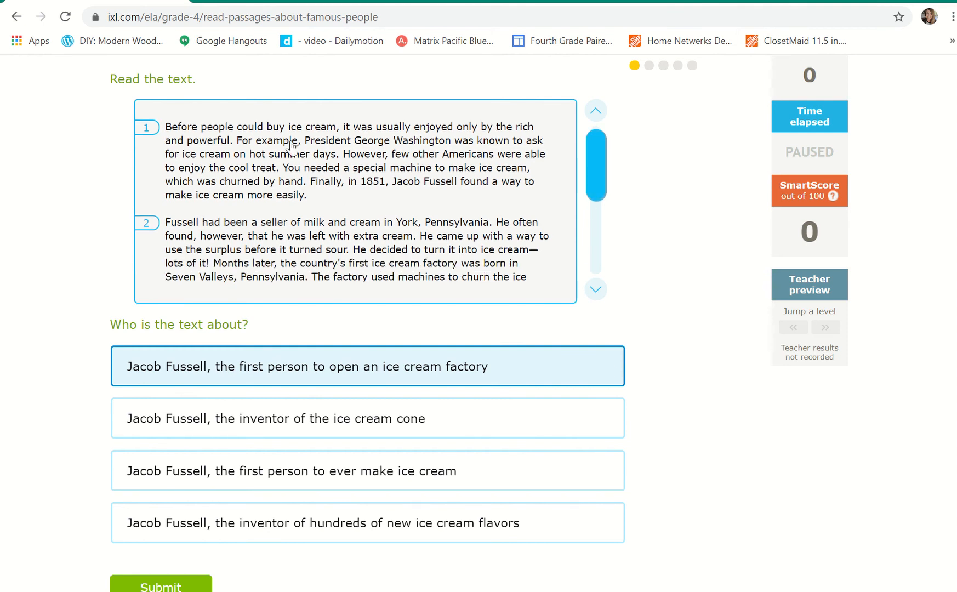
mouse_move(271, 266)
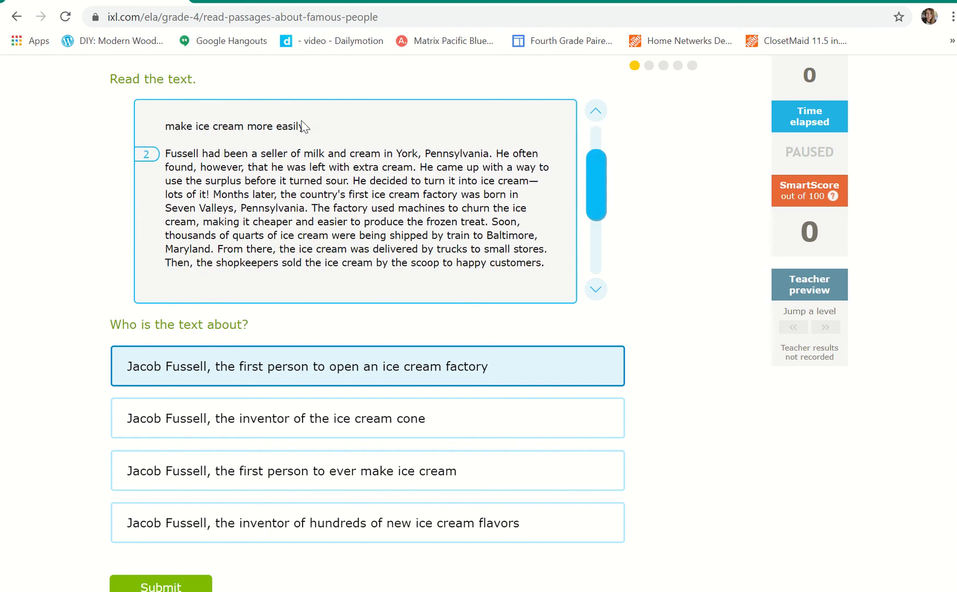
mouse_move(320, 231)
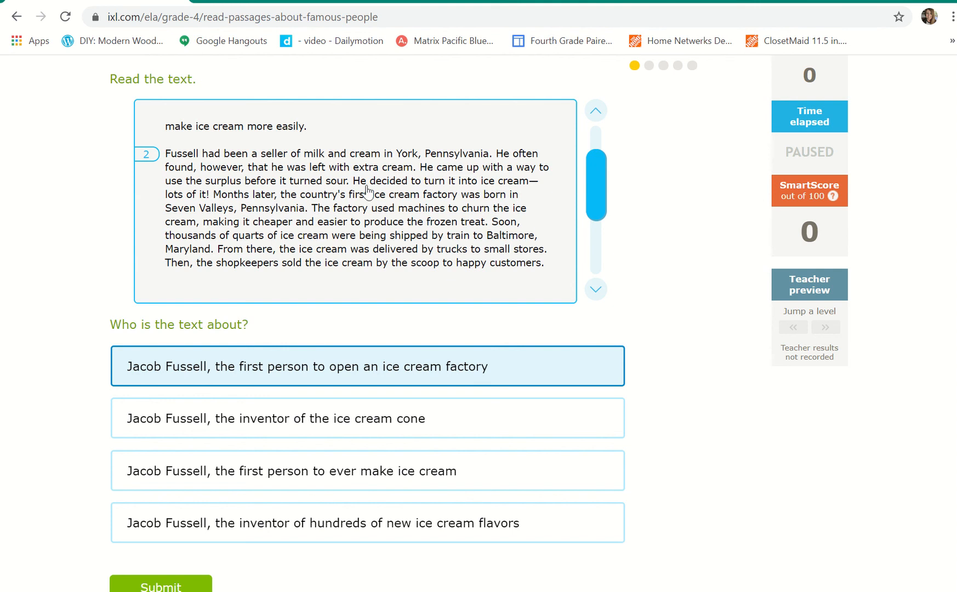
mouse_move(213, 203)
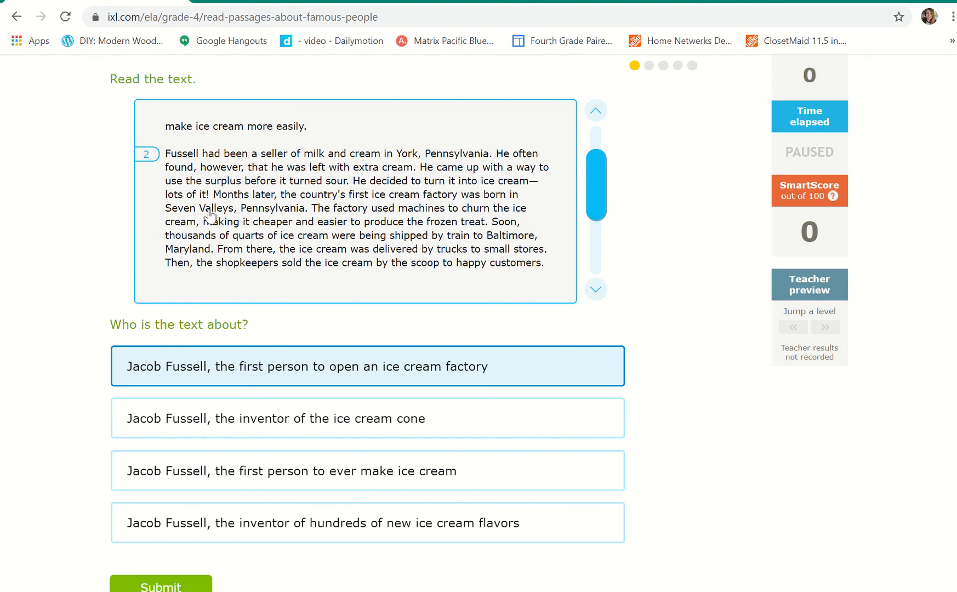
mouse_move(305, 204)
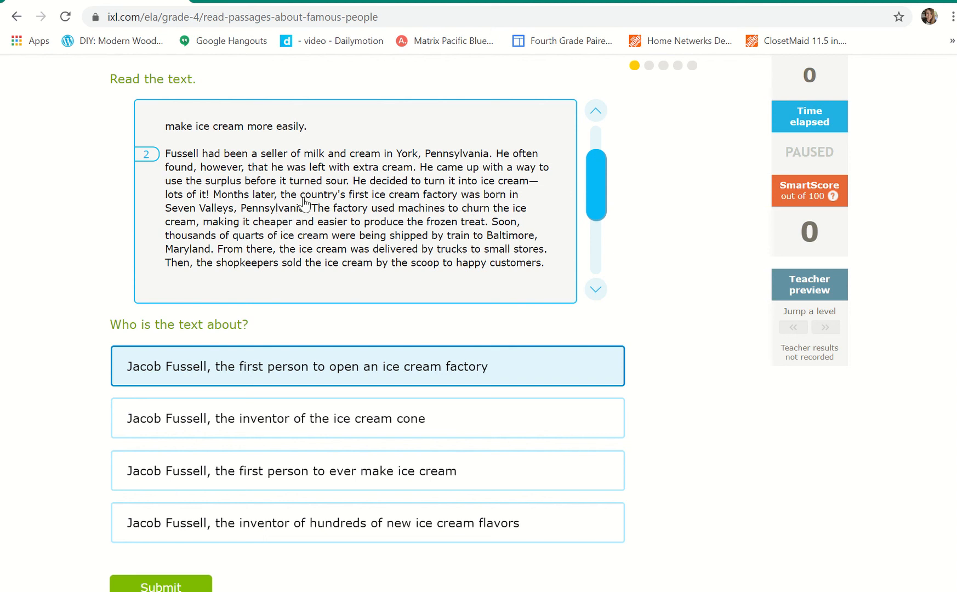
mouse_move(633, 264)
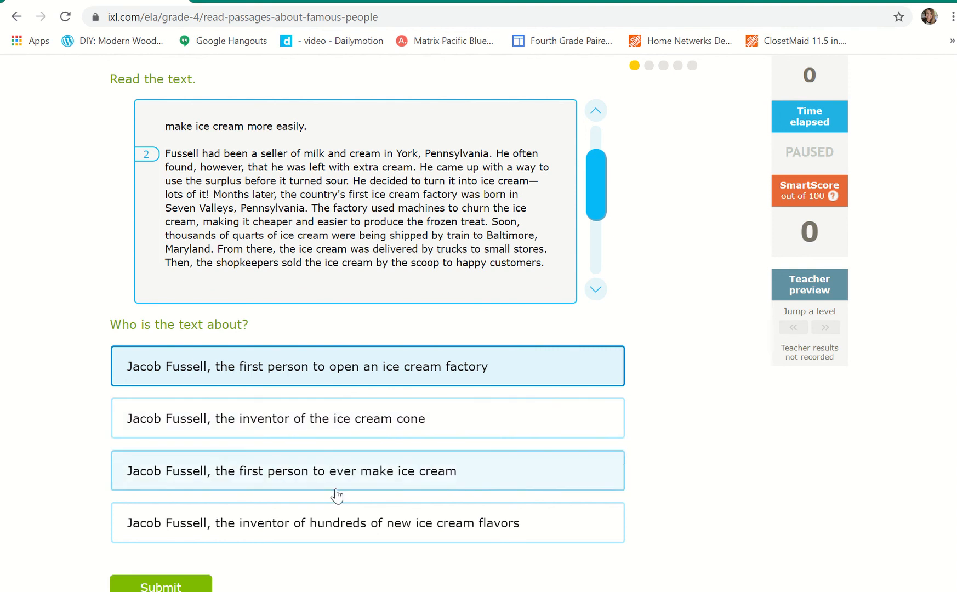
mouse_move(360, 478)
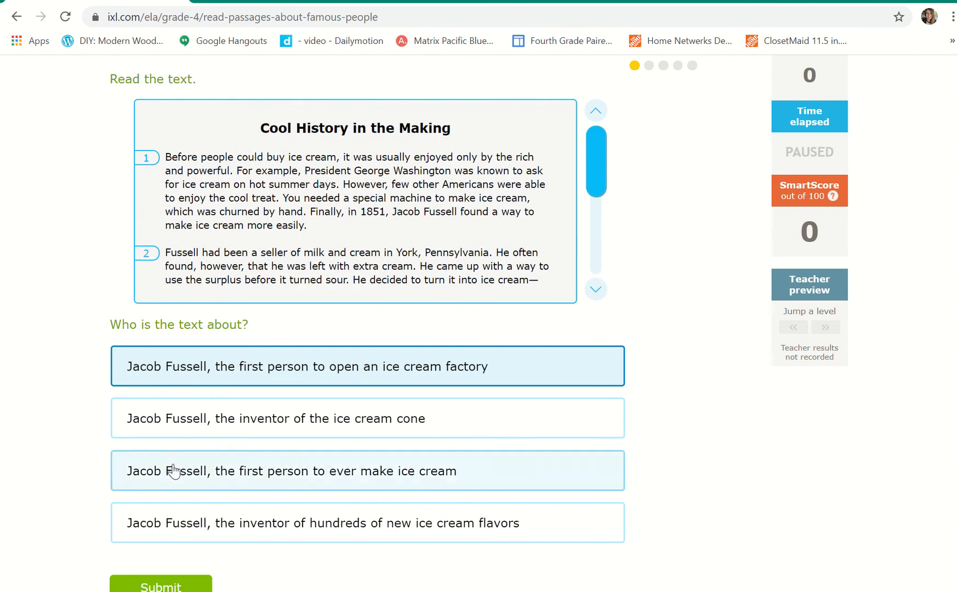
Submit the first answer and bring the second question's four choices into view.
left_click(161, 587)
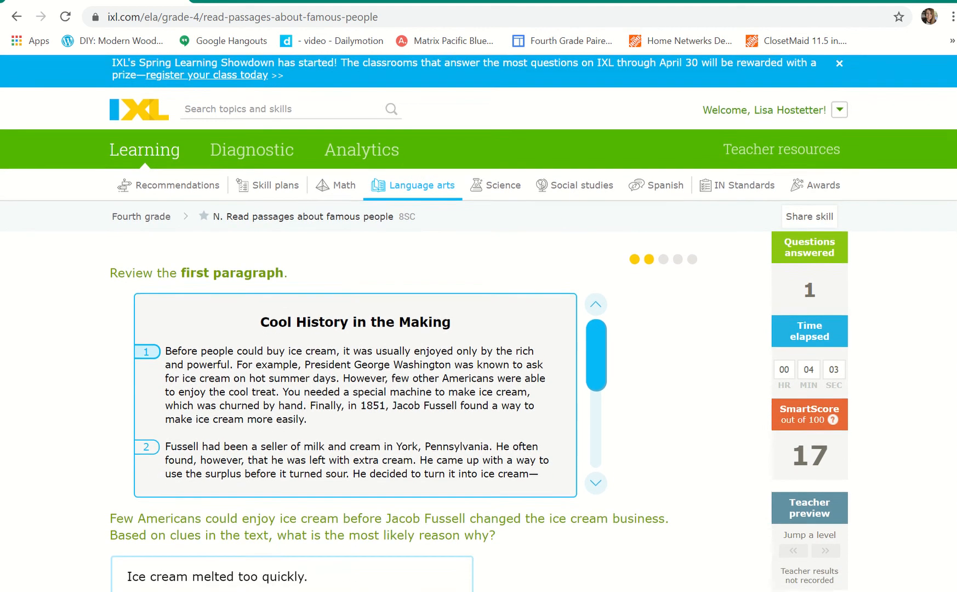
scroll("down", 3)
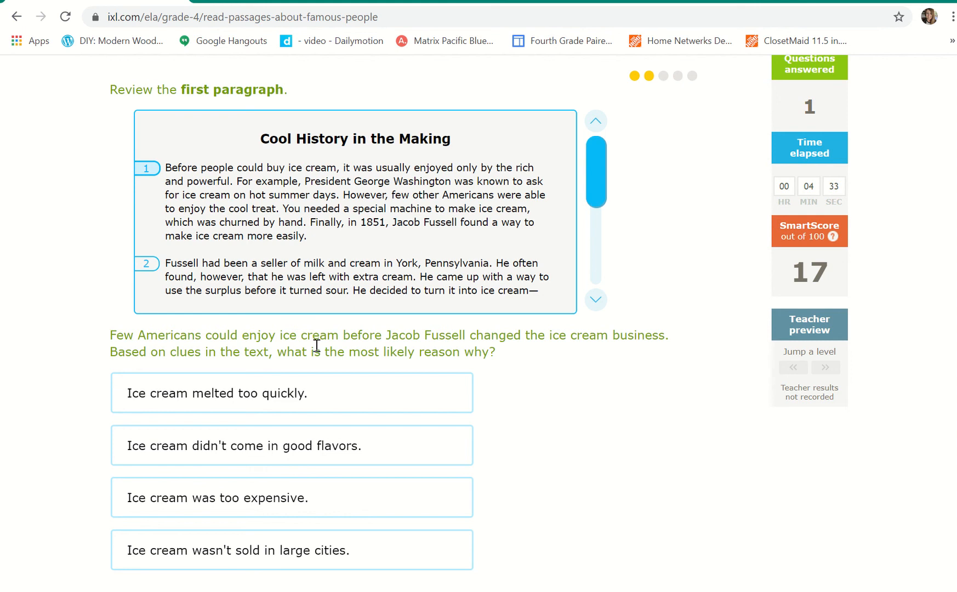
Answer 'Ice cream was too expensive' for why few Americans enjoyed it, and submit.
left_click(291, 392)
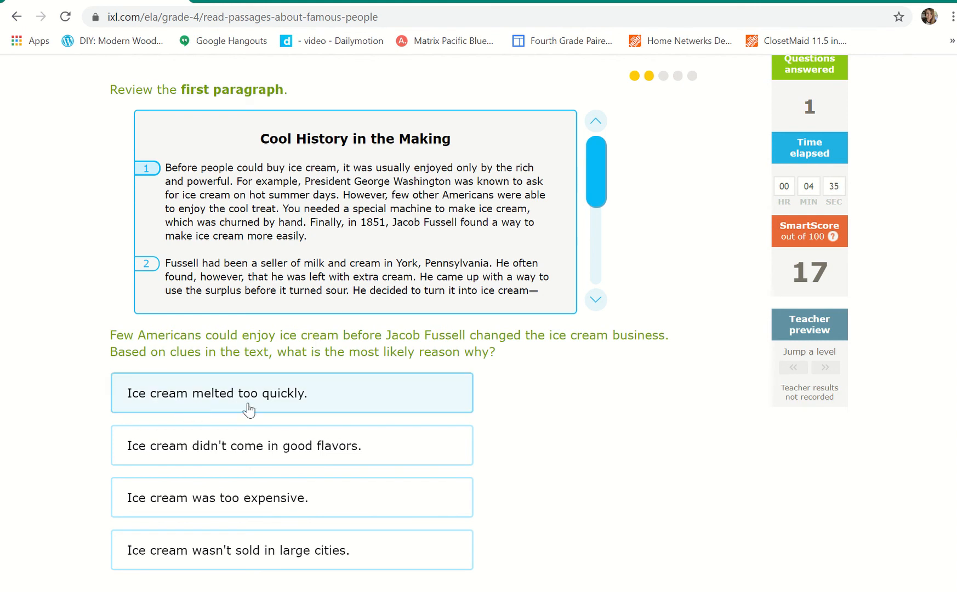
mouse_move(292, 412)
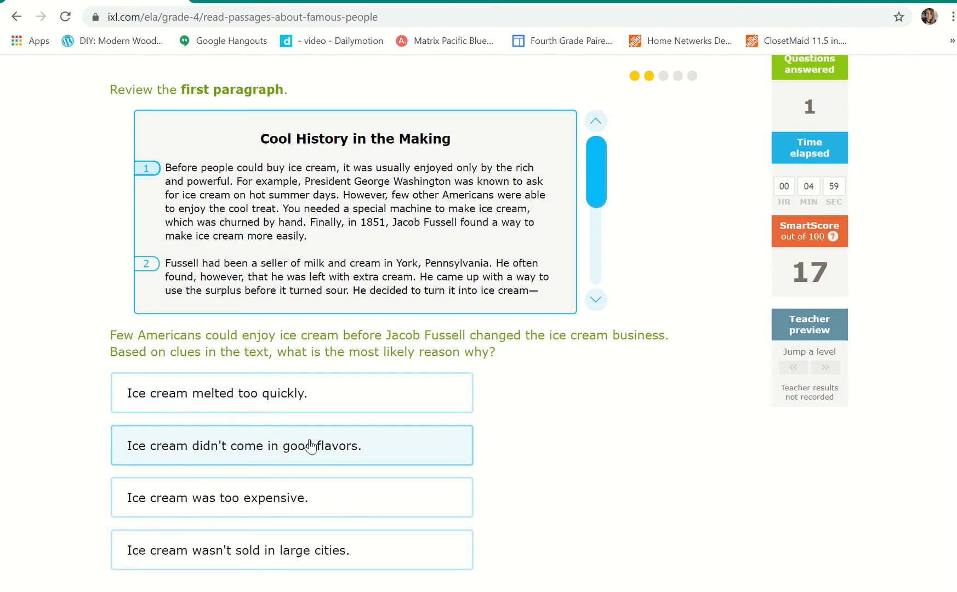
mouse_move(376, 428)
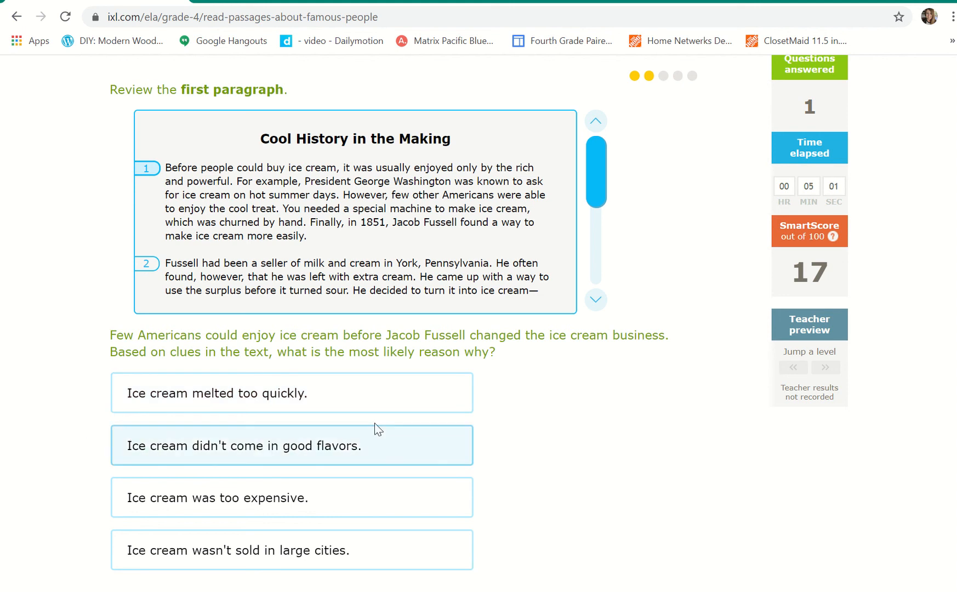
mouse_move(403, 453)
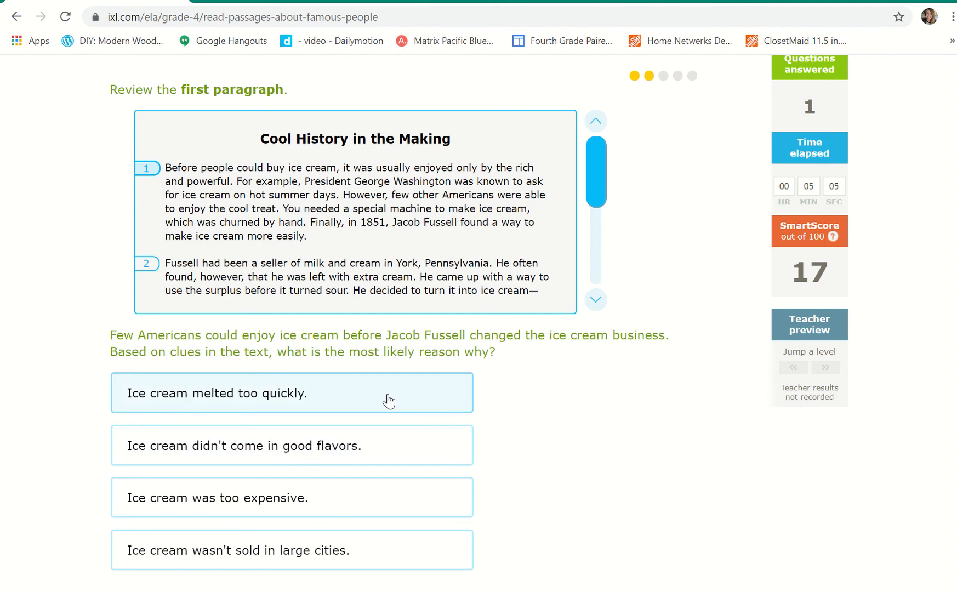
mouse_move(177, 382)
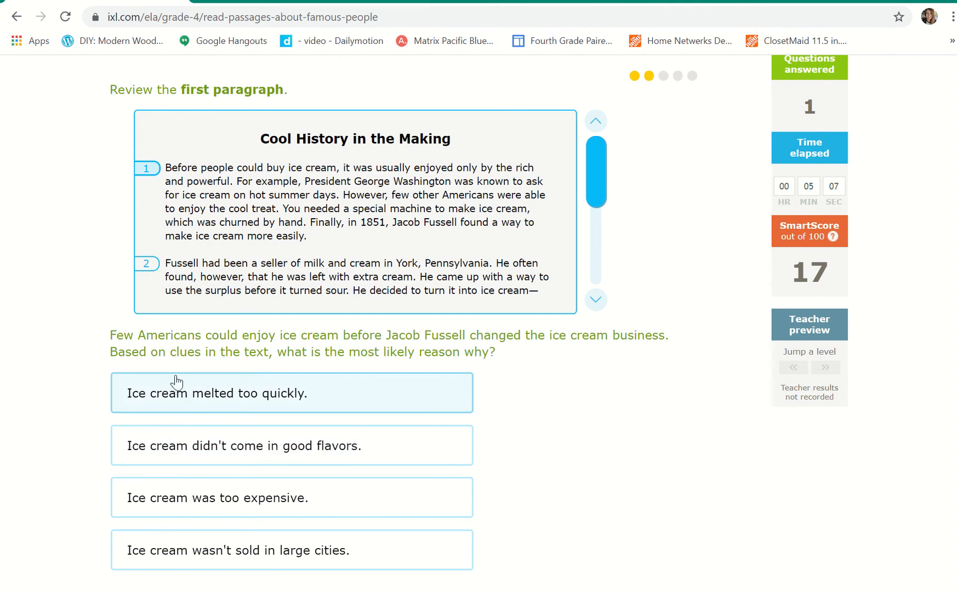
mouse_move(246, 452)
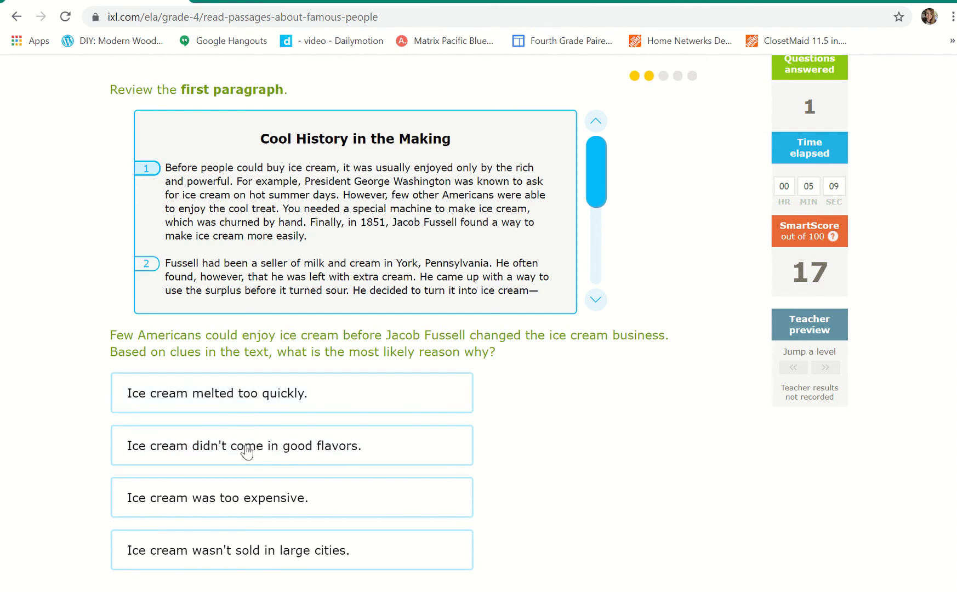
mouse_move(482, 444)
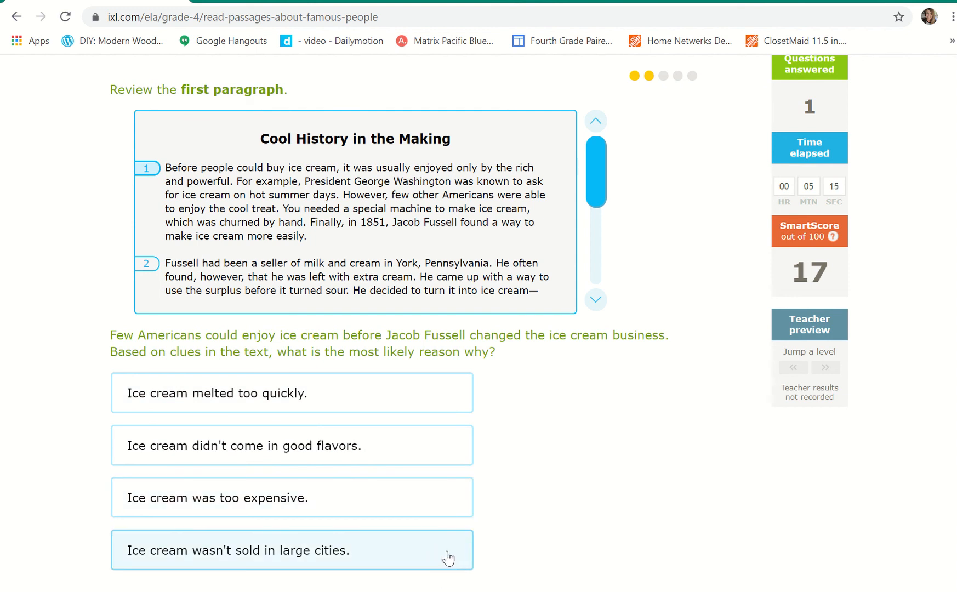
mouse_move(463, 563)
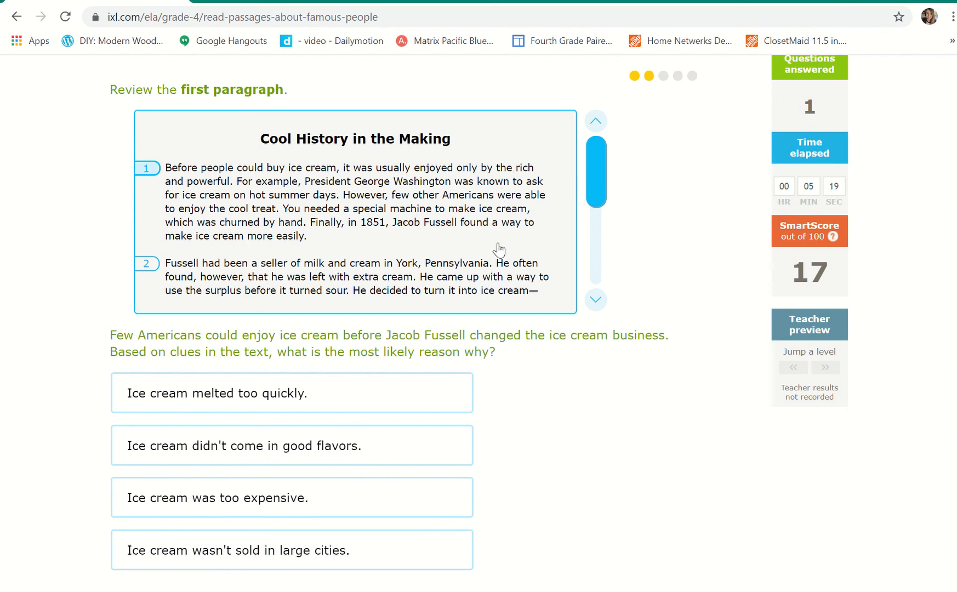
mouse_move(473, 224)
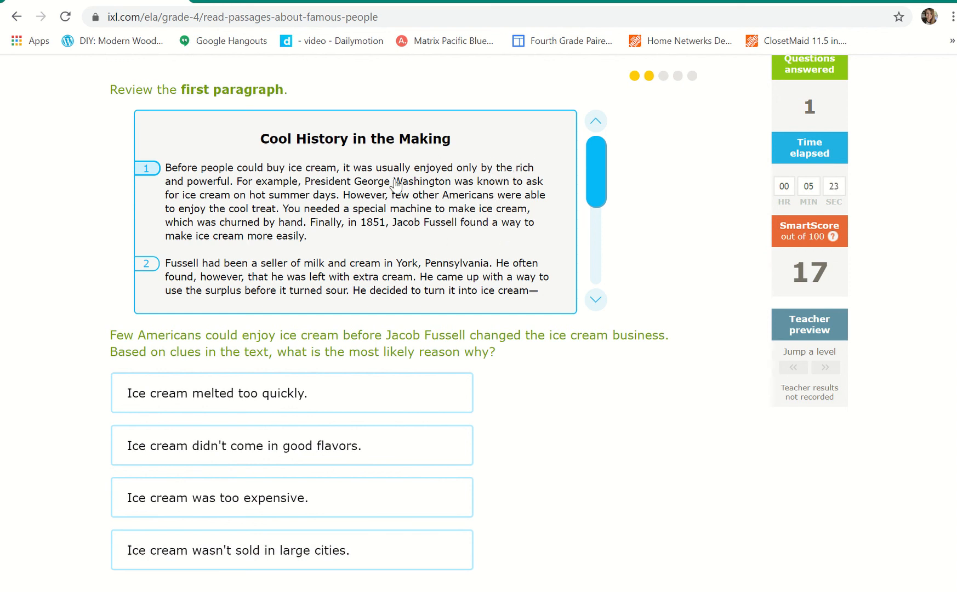
mouse_move(406, 229)
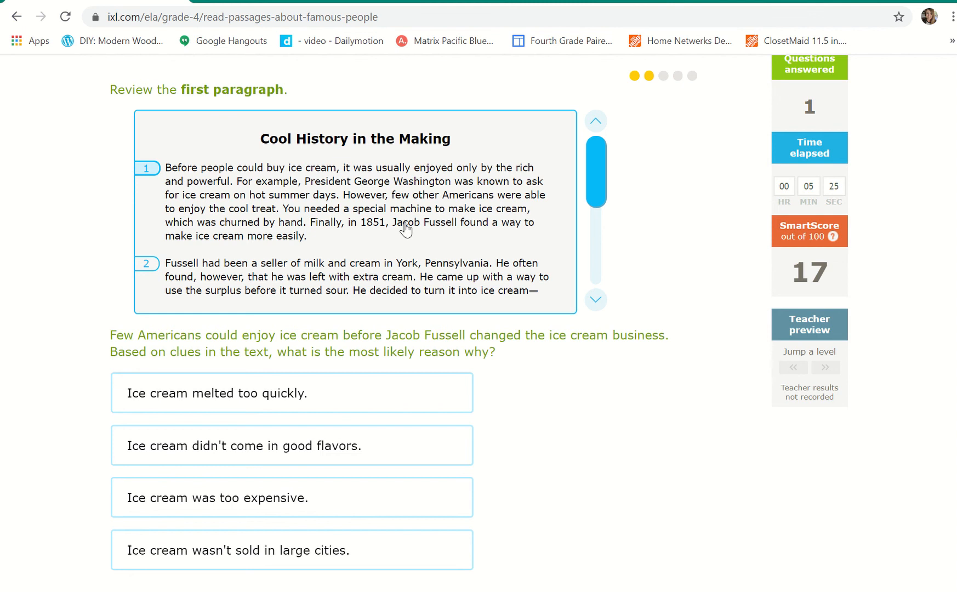
mouse_move(442, 232)
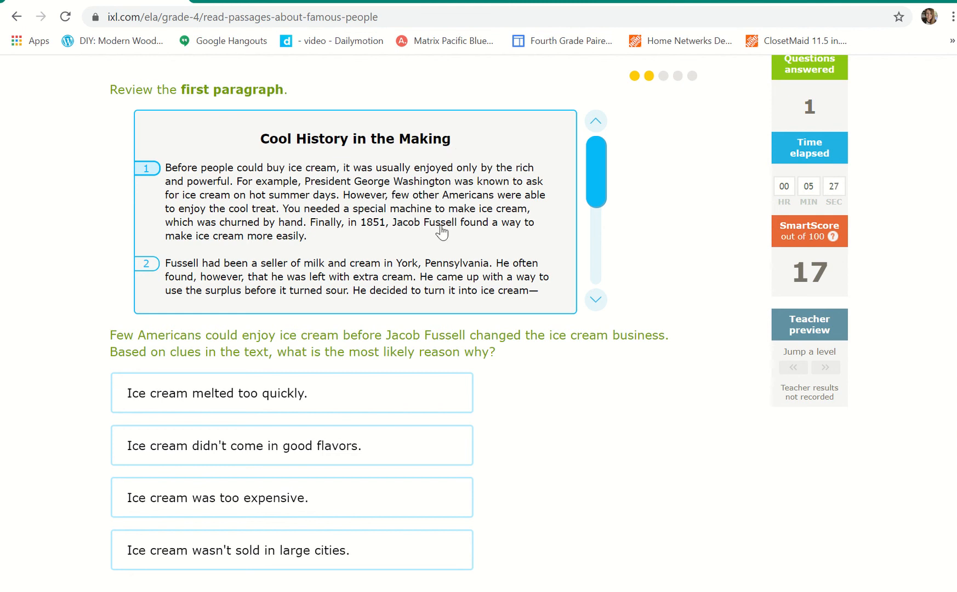
mouse_move(441, 206)
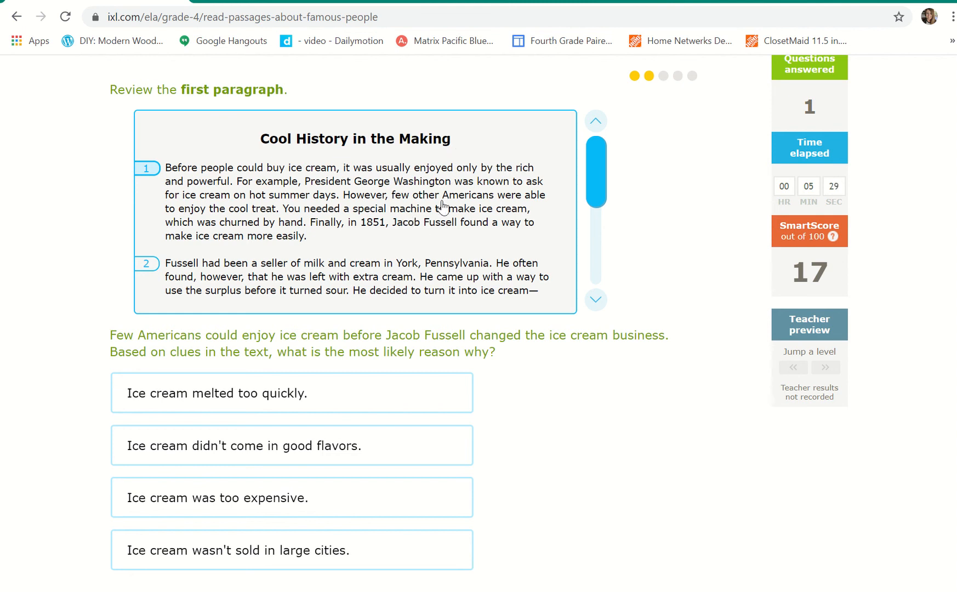
mouse_move(478, 212)
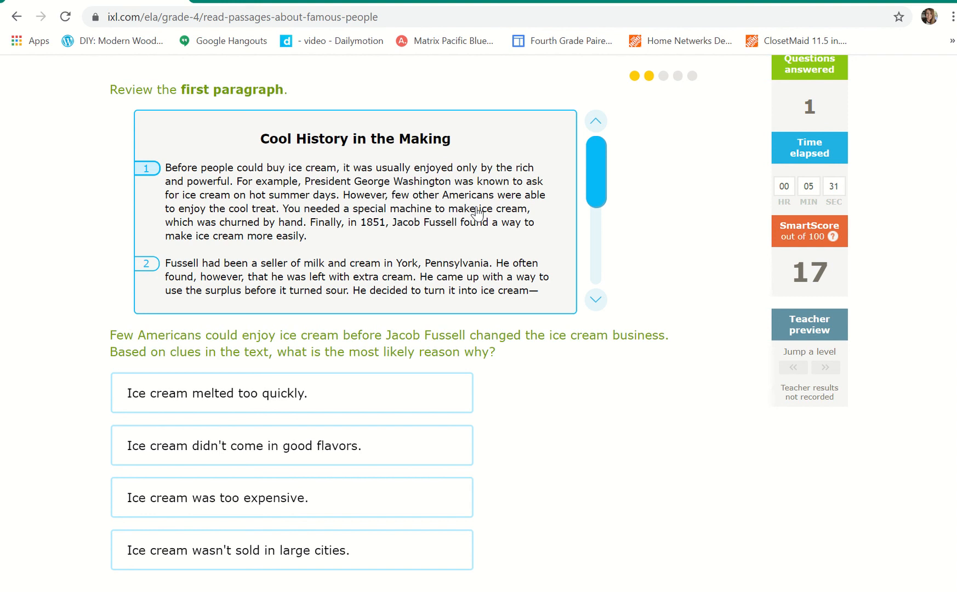
mouse_move(400, 285)
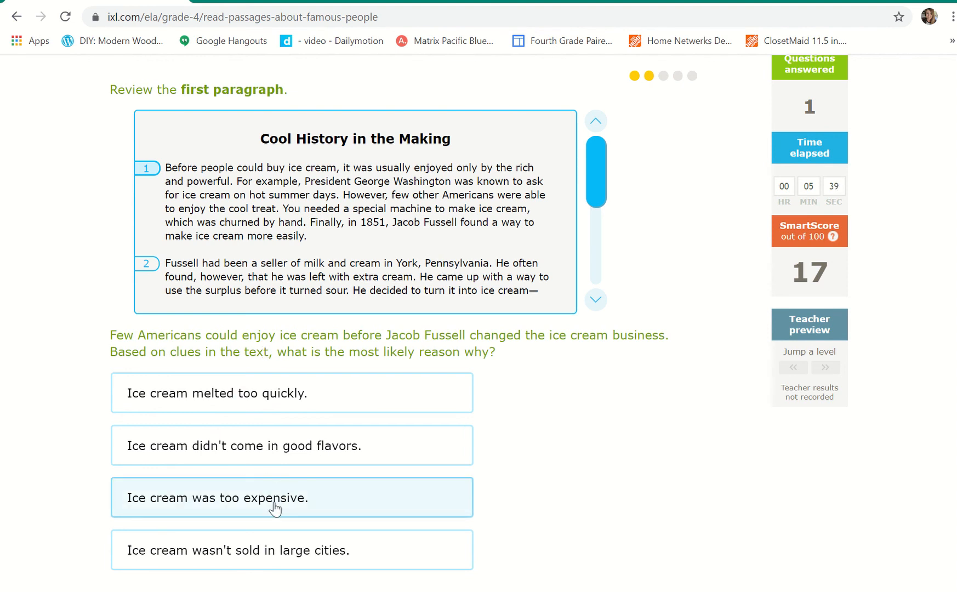
left_click(291, 498)
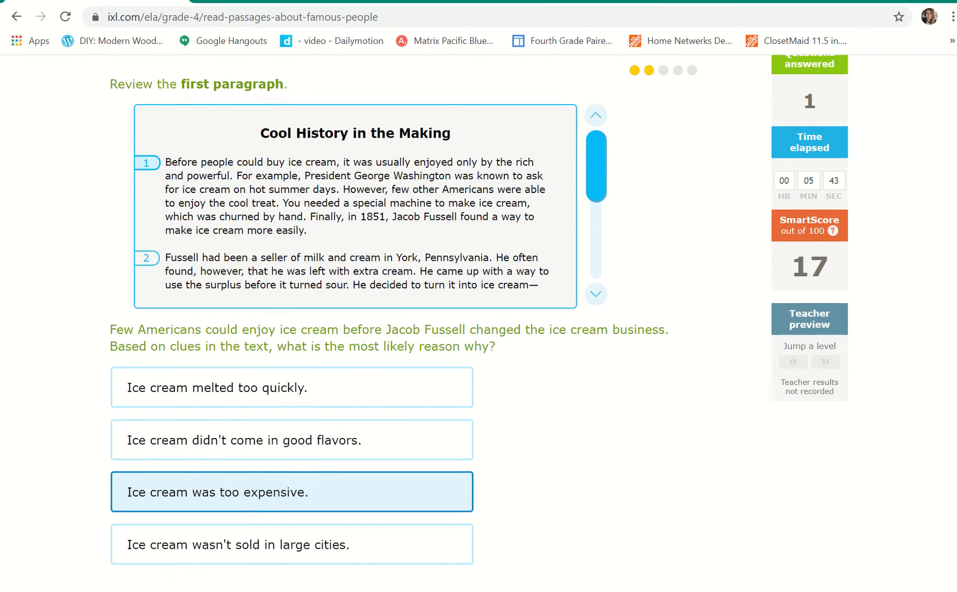
scroll("down", 3)
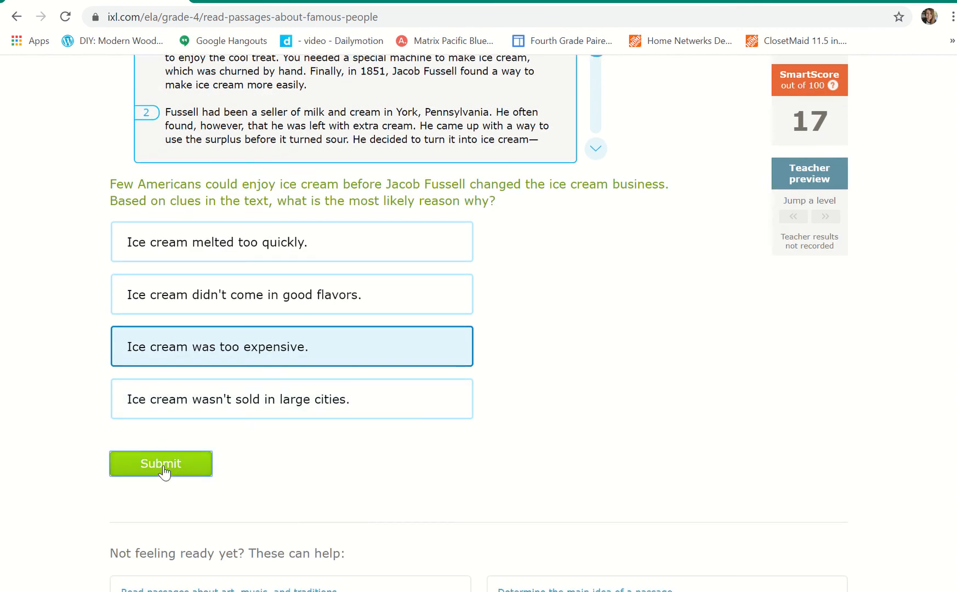
left_click(160, 464)
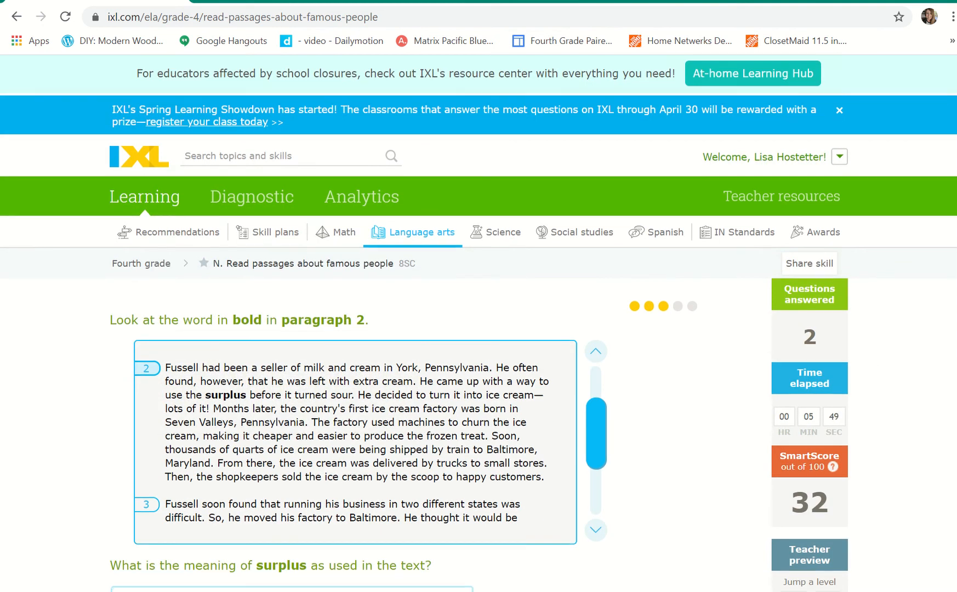
scroll("down", 3)
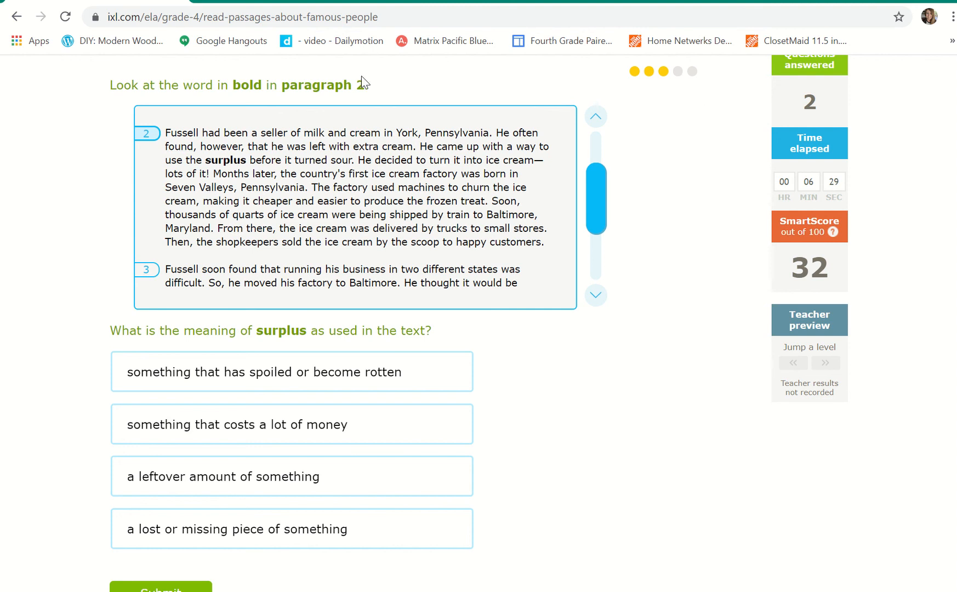
mouse_move(193, 144)
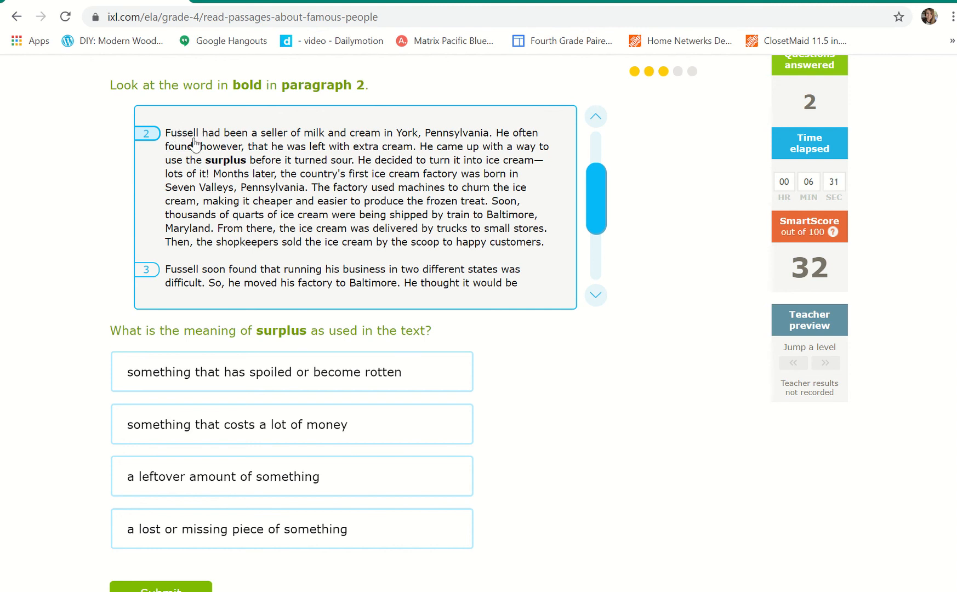
mouse_move(285, 200)
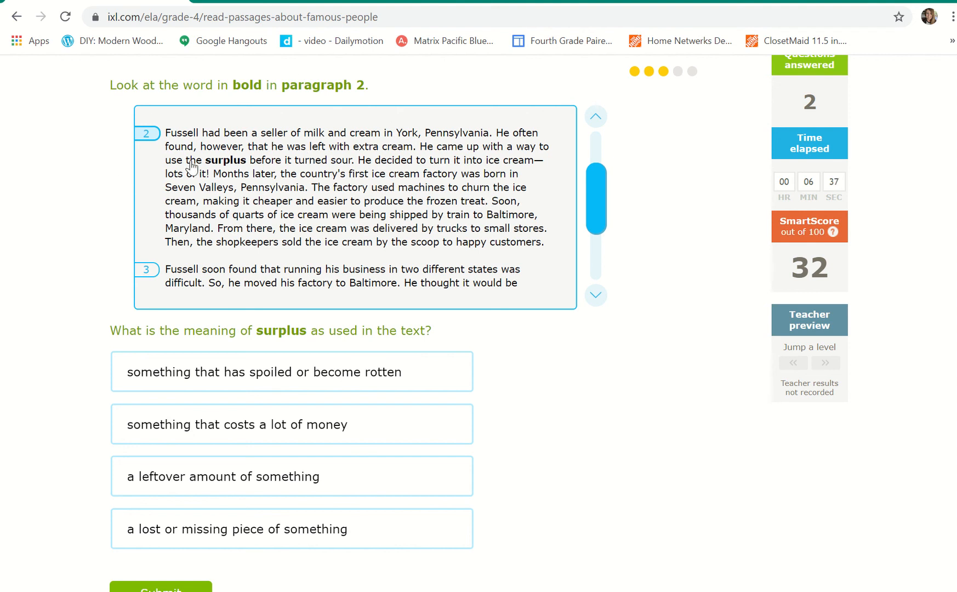
mouse_move(703, 461)
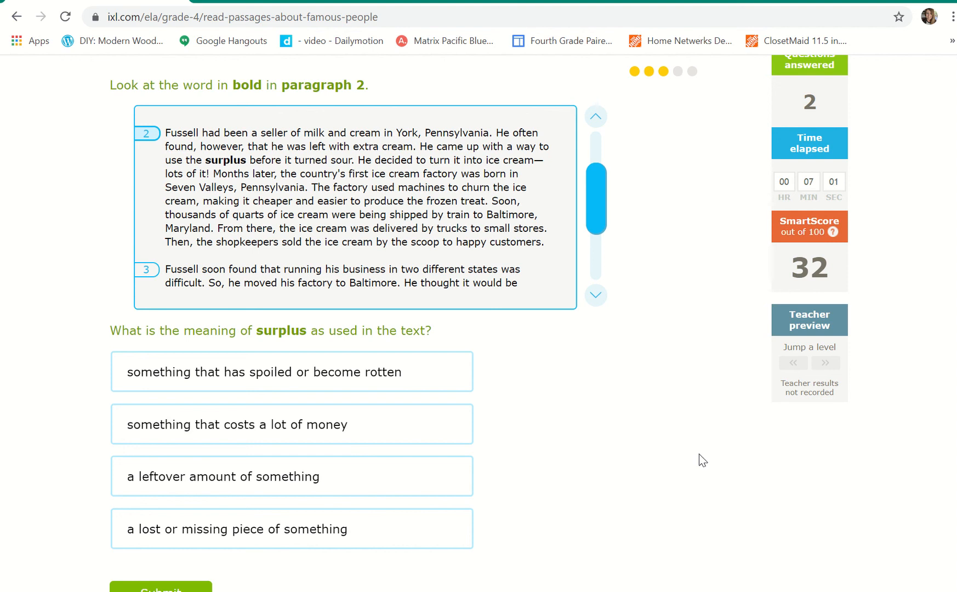
mouse_move(264, 145)
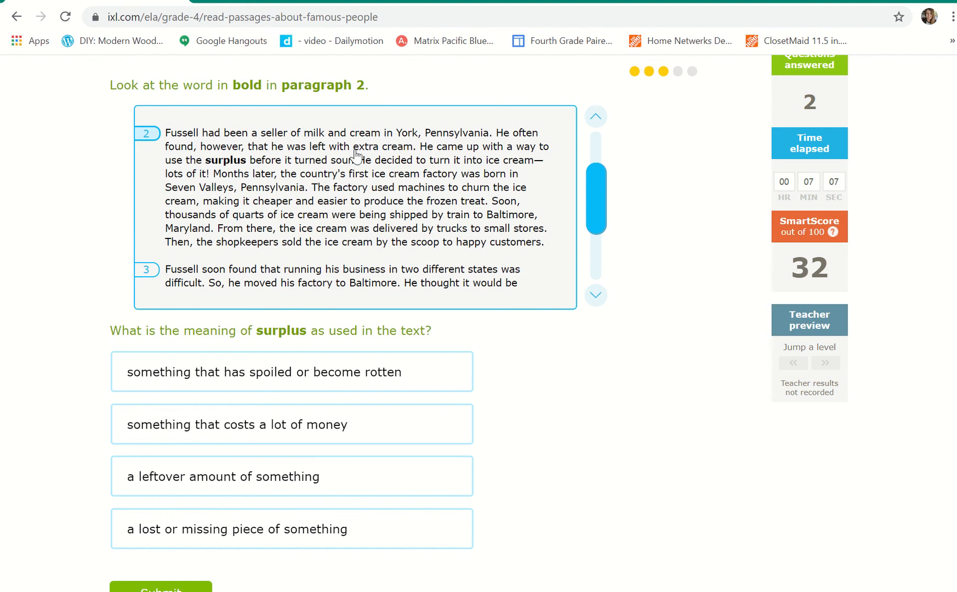
mouse_move(532, 160)
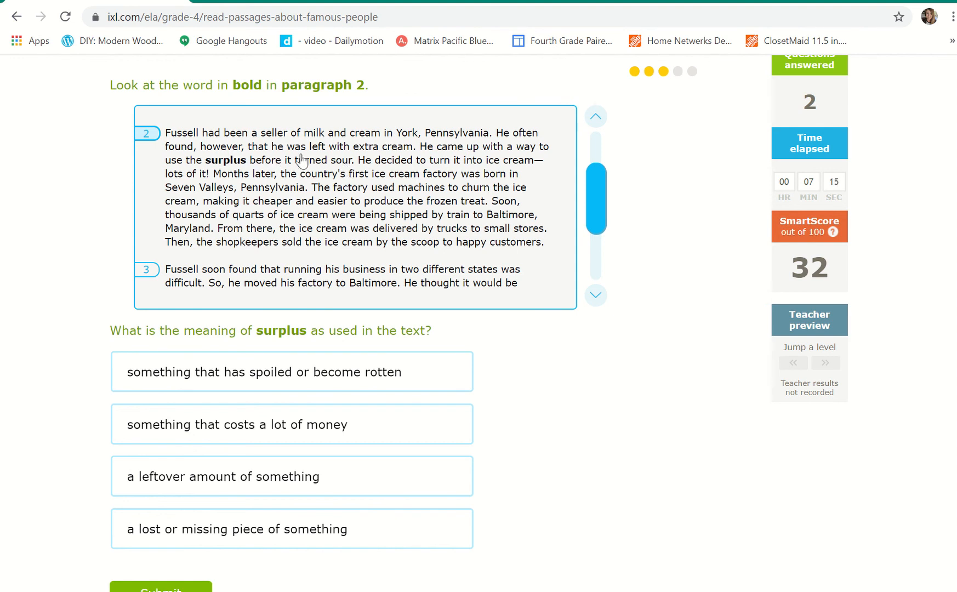
mouse_move(227, 175)
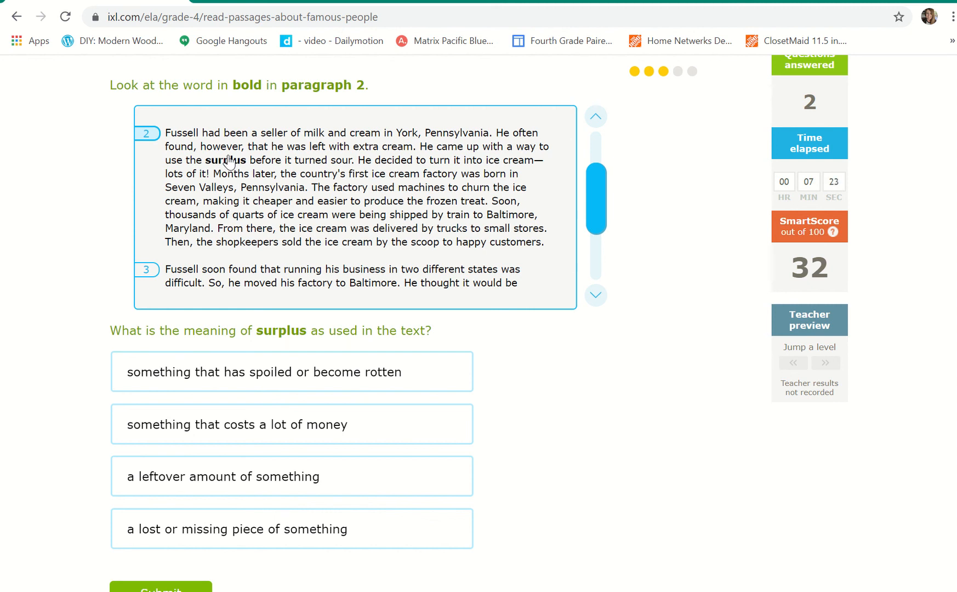
mouse_move(349, 271)
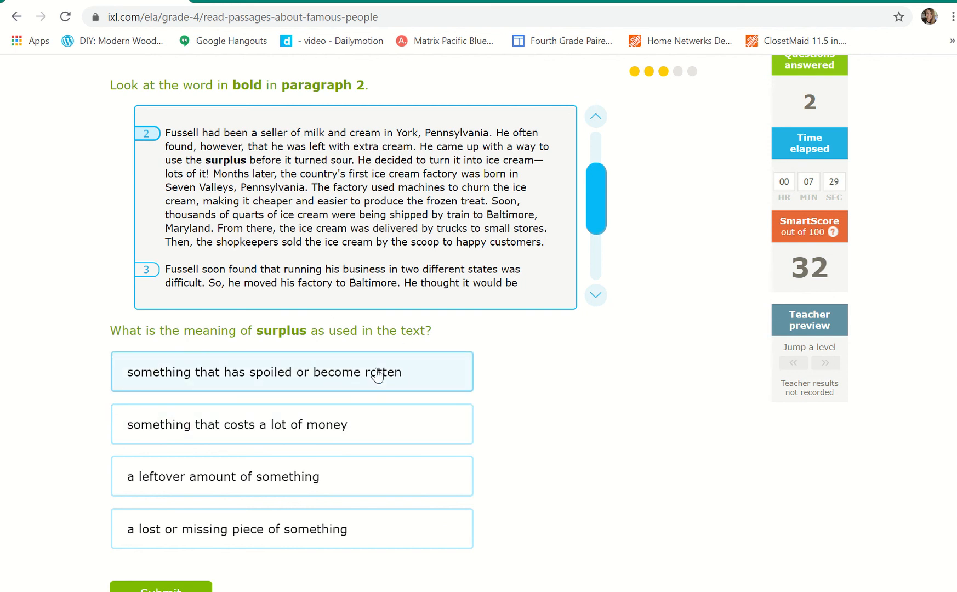
mouse_move(368, 382)
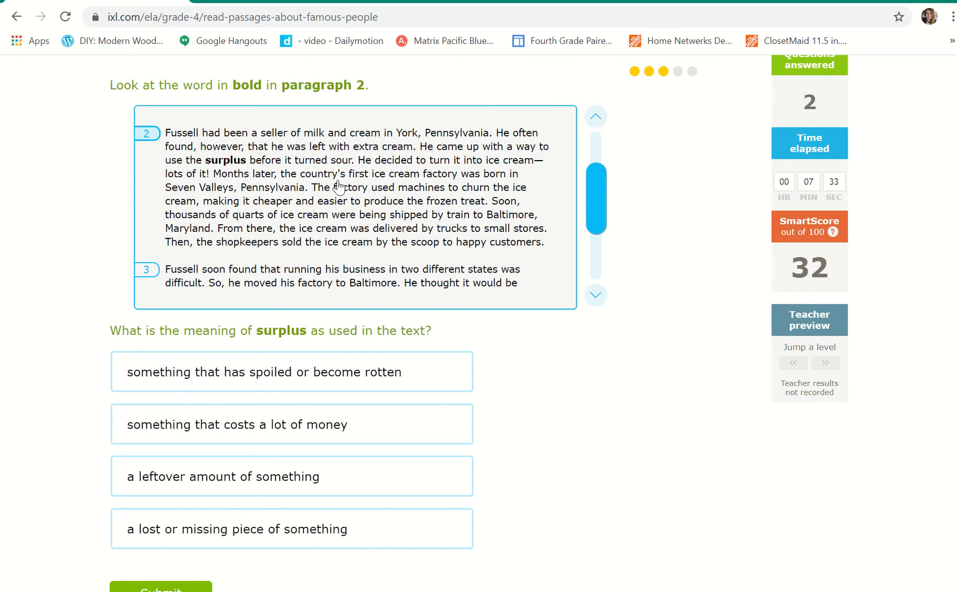
mouse_move(241, 168)
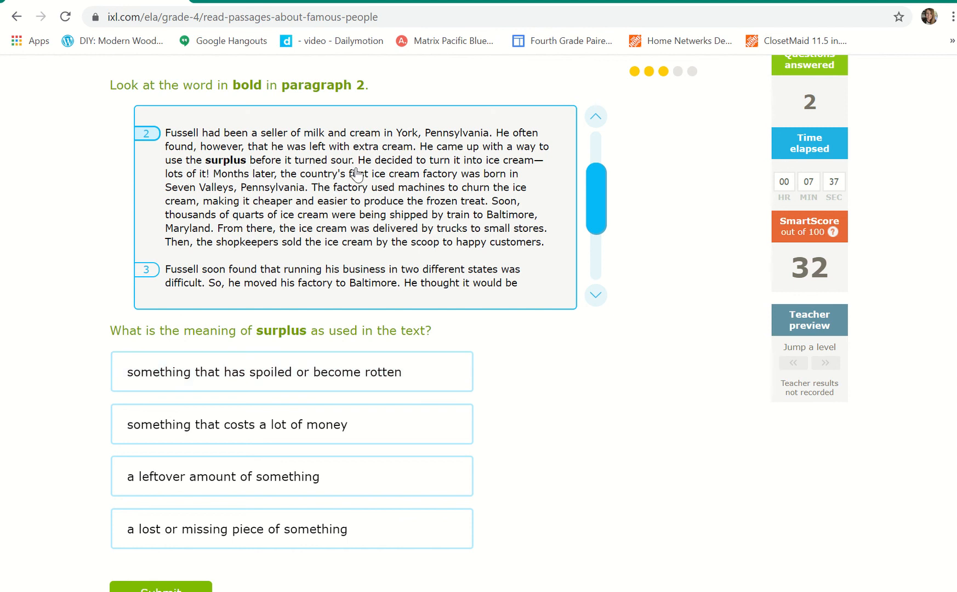
Answer 'a leftover amount of something' as the meaning of surplus and submit it.
left_click(291, 371)
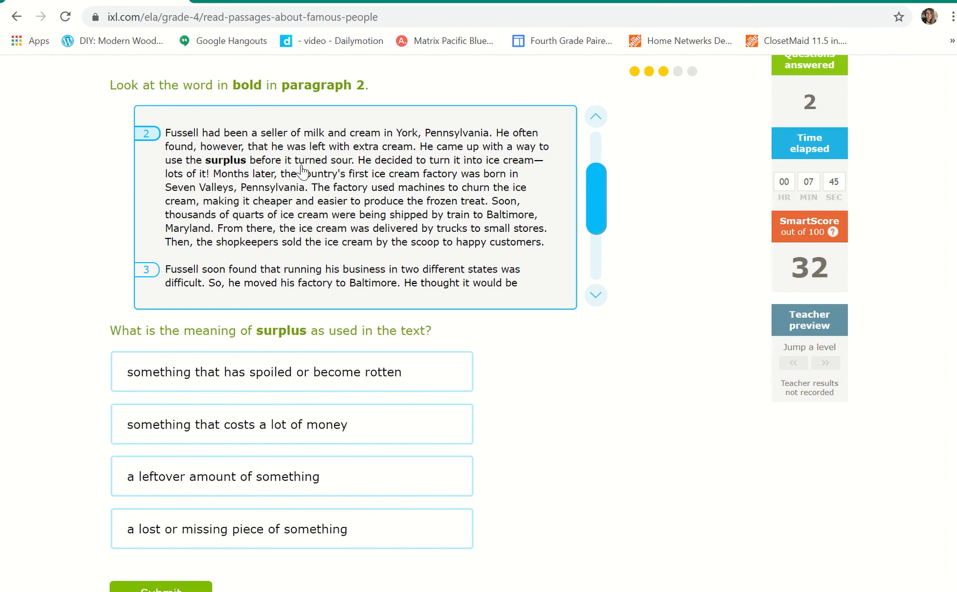
mouse_move(393, 267)
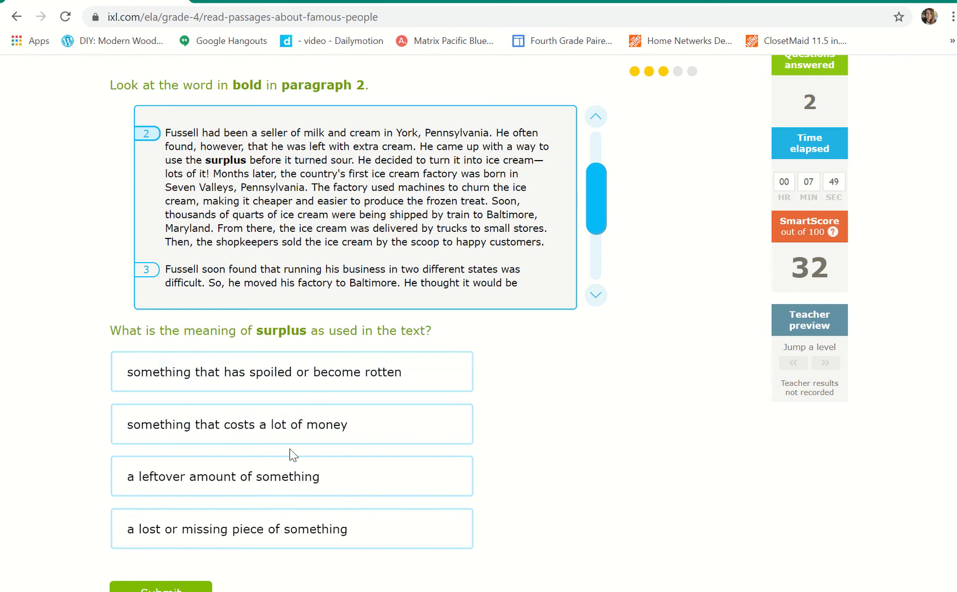
left_click(292, 477)
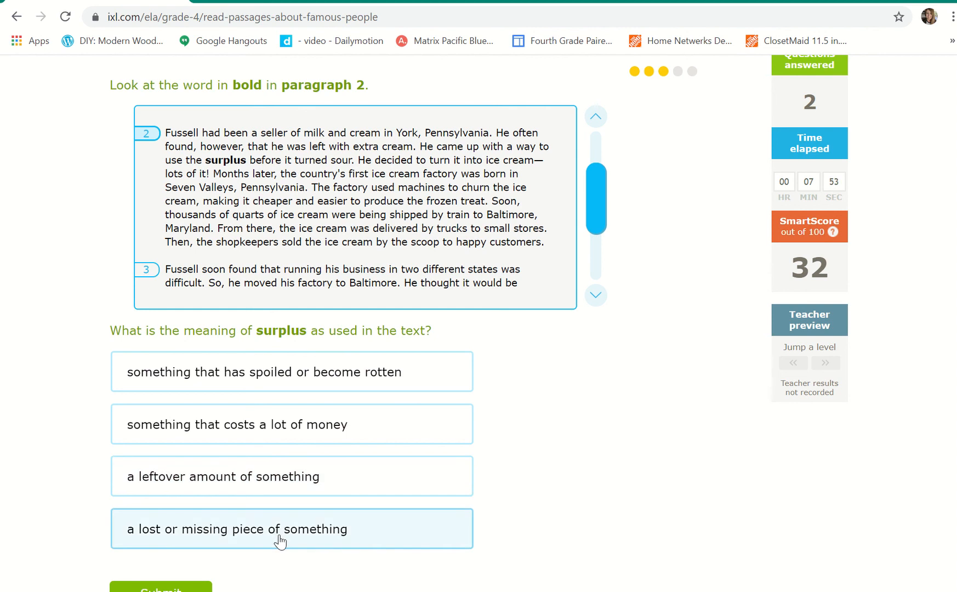
left_click(292, 424)
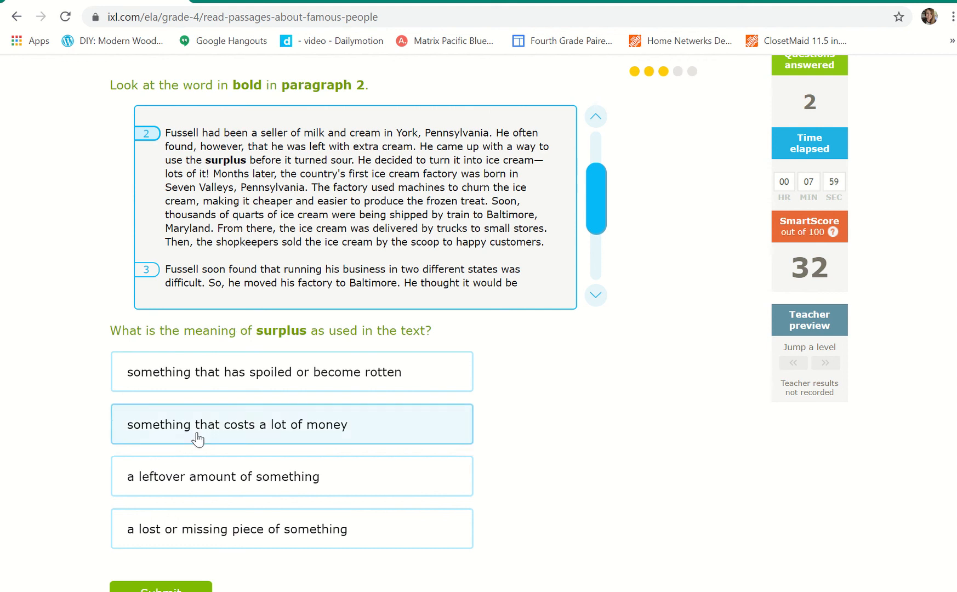
left_click(291, 476)
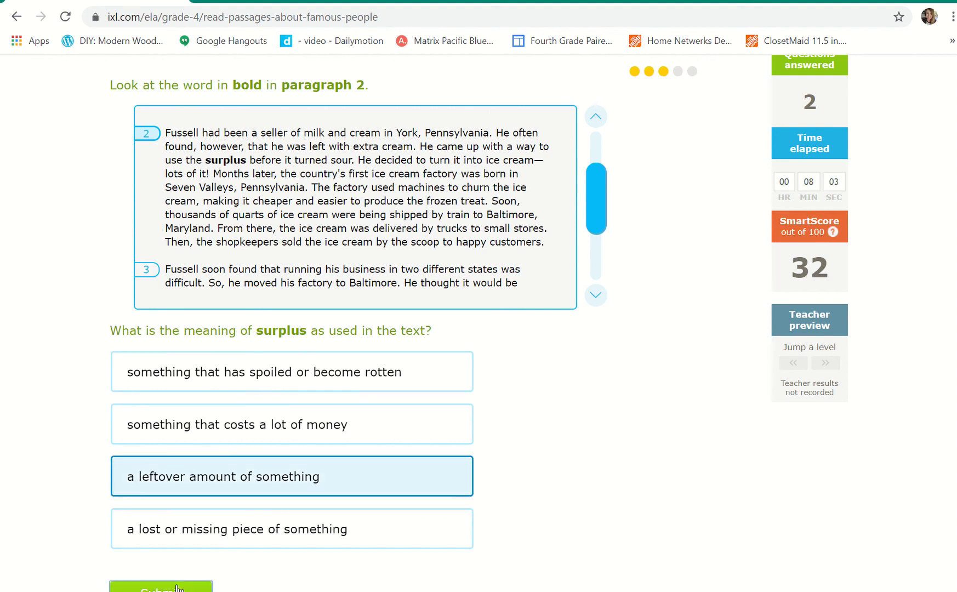
left_click(161, 587)
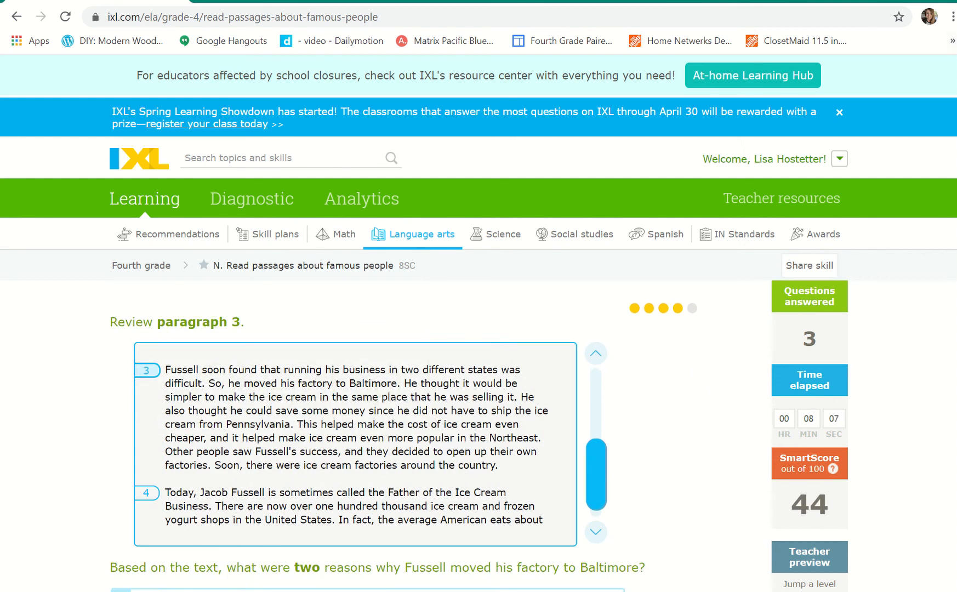
Pick the easier make-and-sell and no-shipping-cost reasons for Baltimore and submit.
scroll("down", 3)
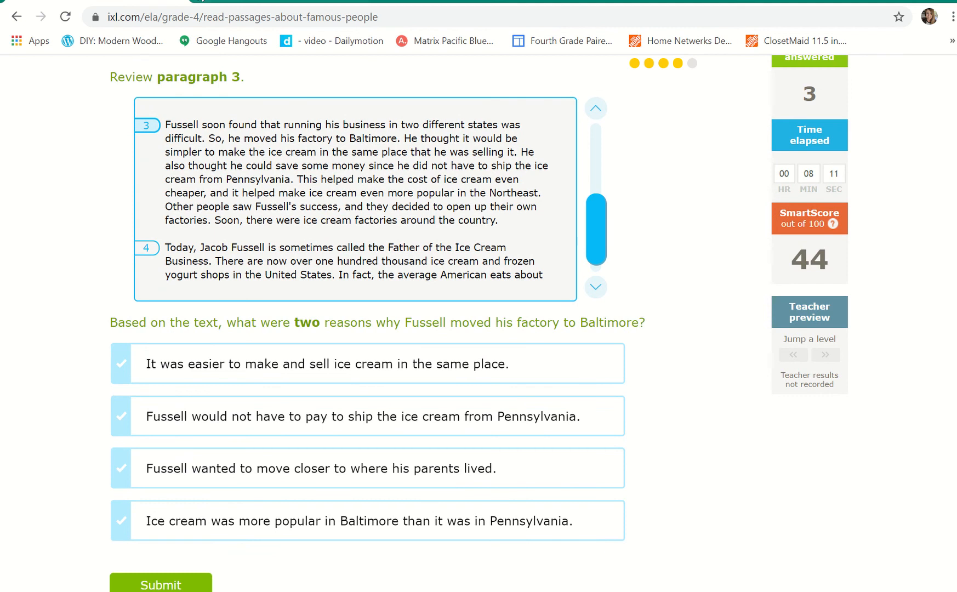
mouse_move(210, 327)
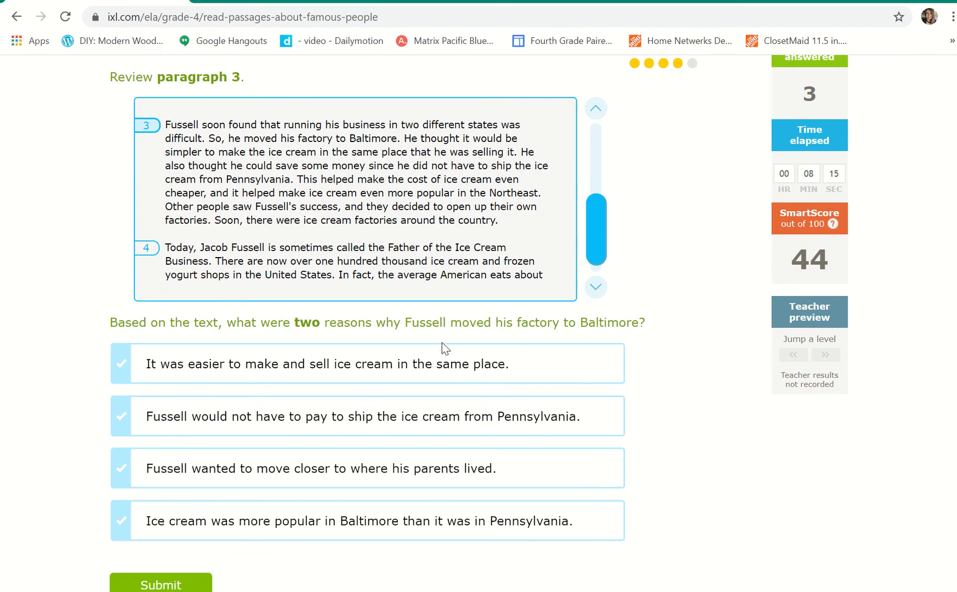
mouse_move(636, 336)
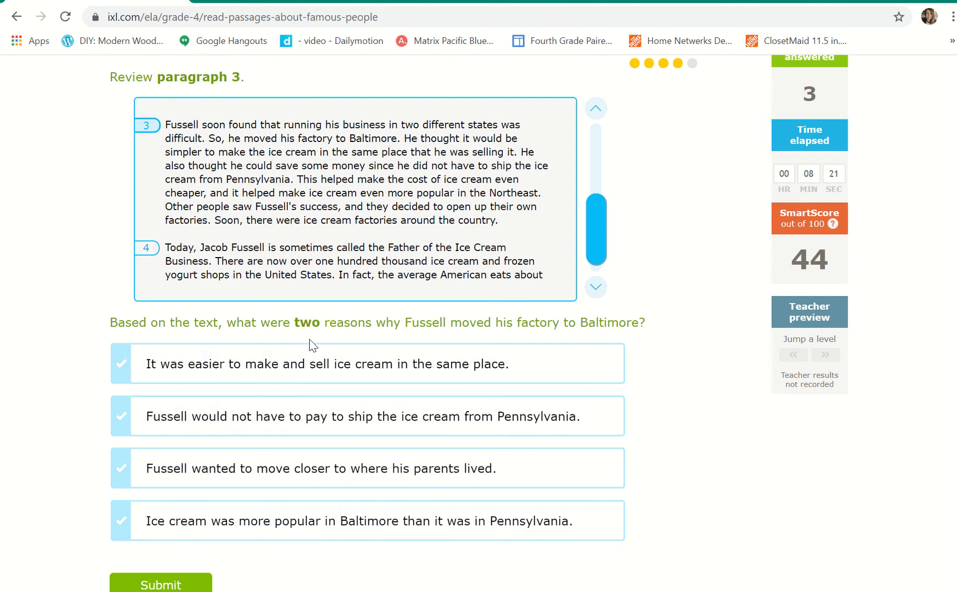
left_click(367, 364)
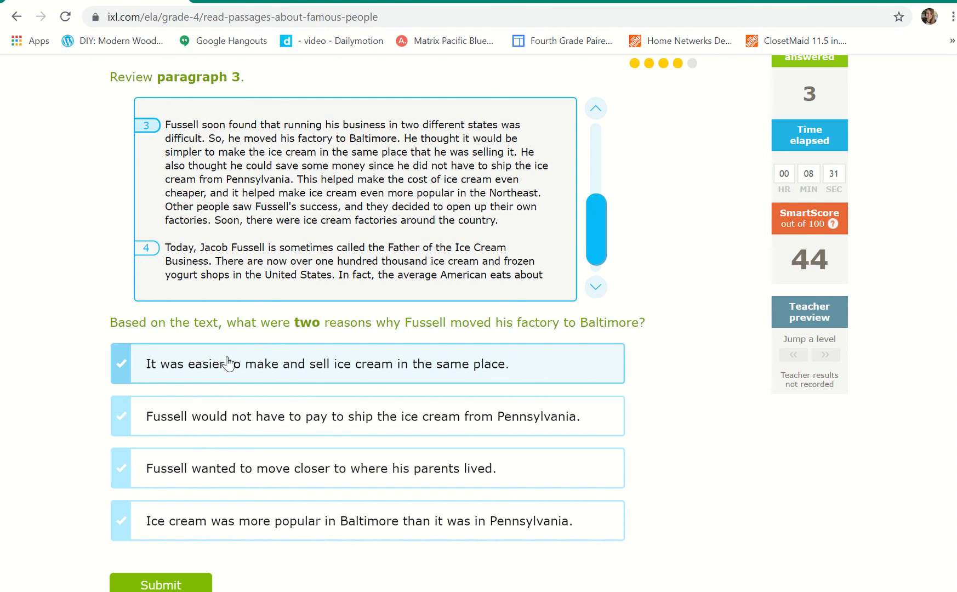
left_click(366, 364)
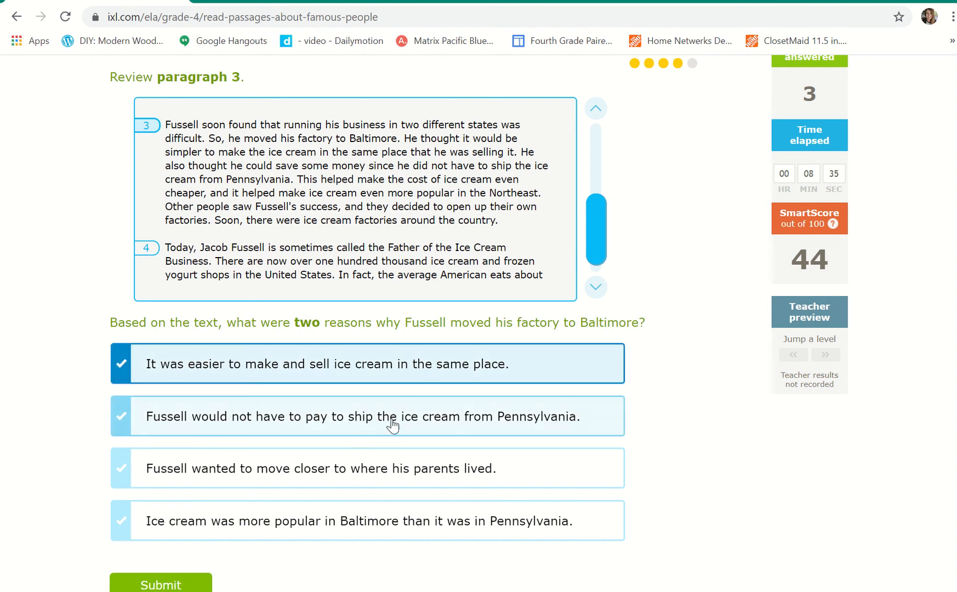
mouse_move(555, 414)
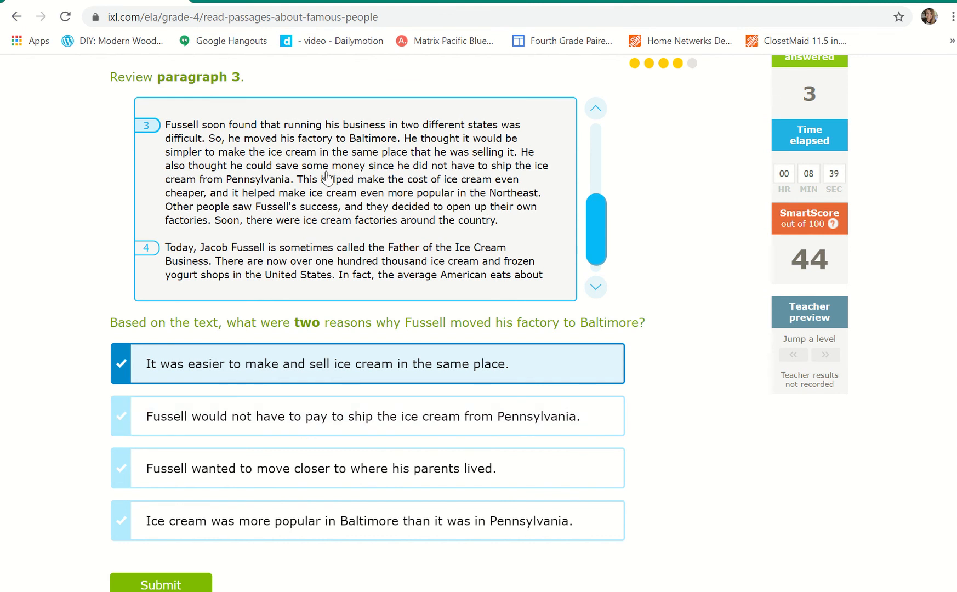
mouse_move(342, 161)
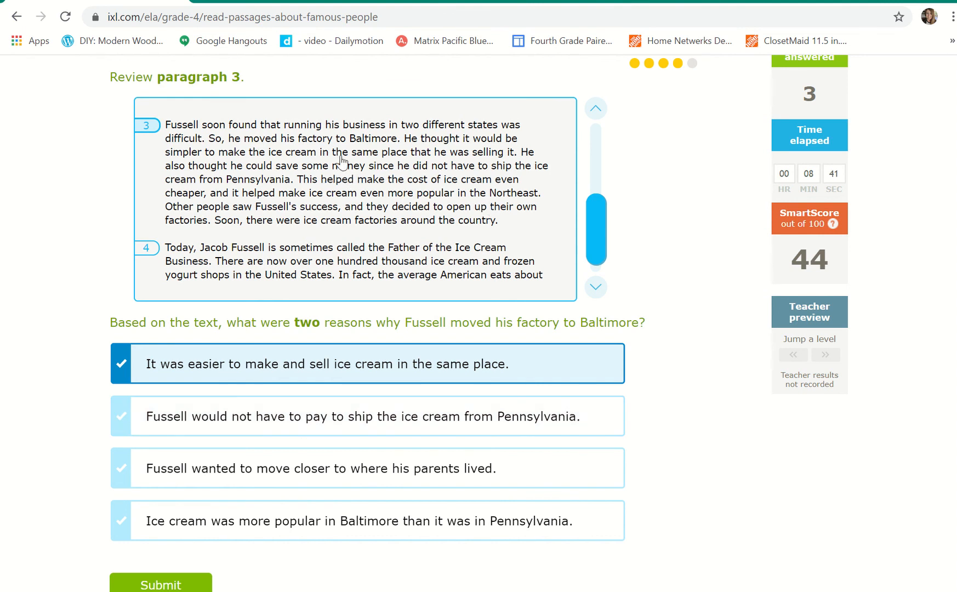
left_click(366, 415)
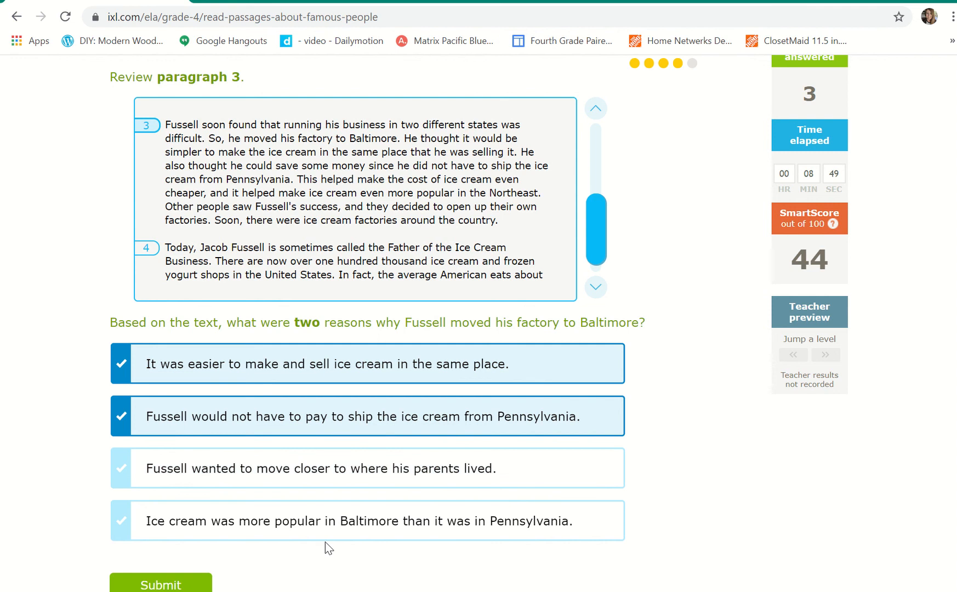
mouse_move(434, 555)
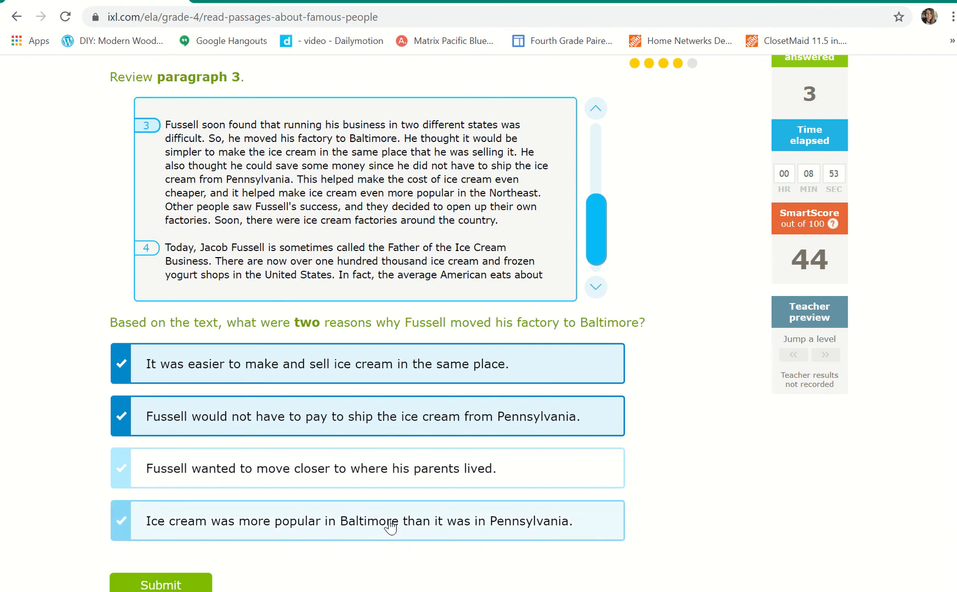
mouse_move(542, 529)
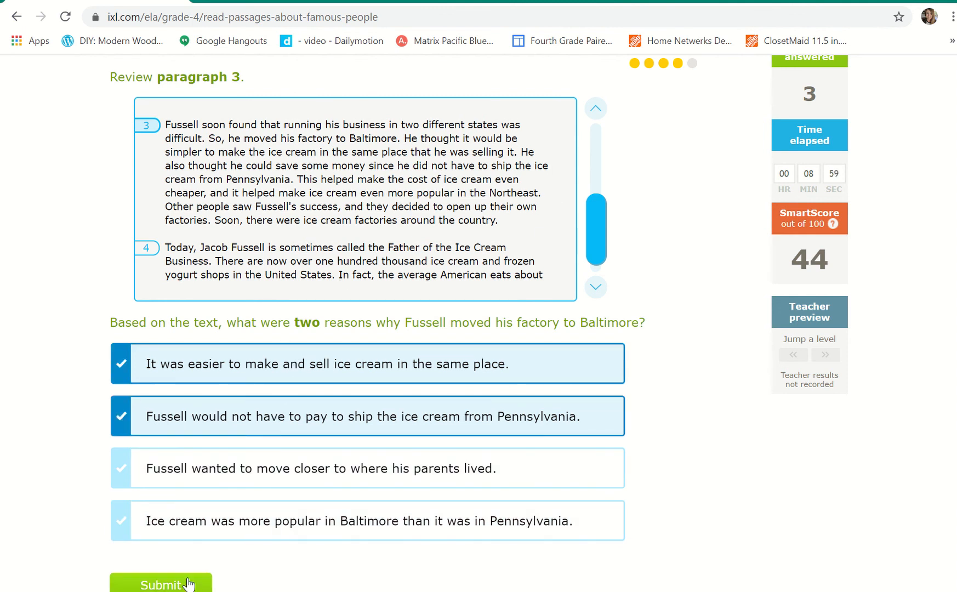
left_click(161, 584)
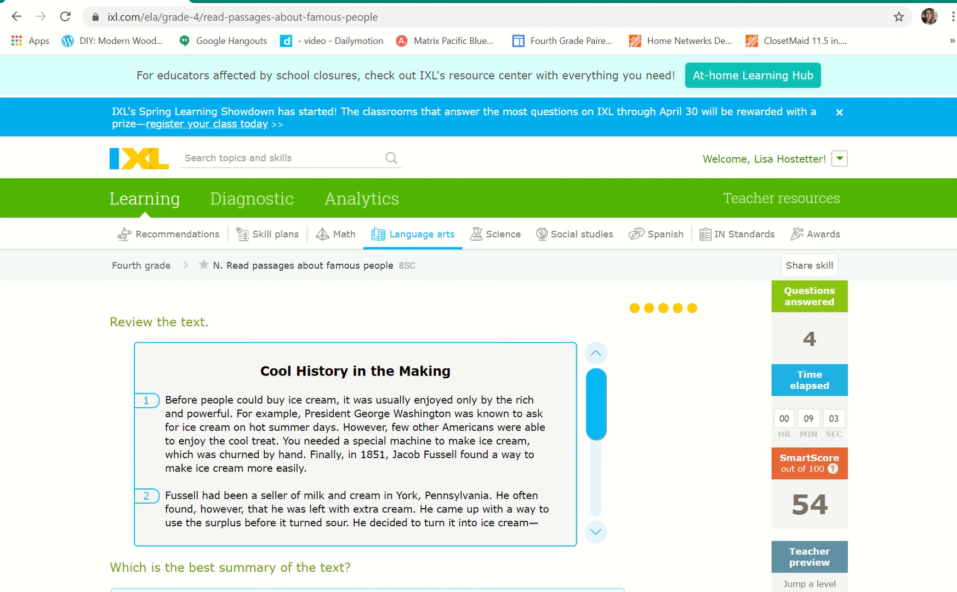
Choose the summary that Fussell made ice cream cheaper for everyone and submit it.
scroll("down", 3)
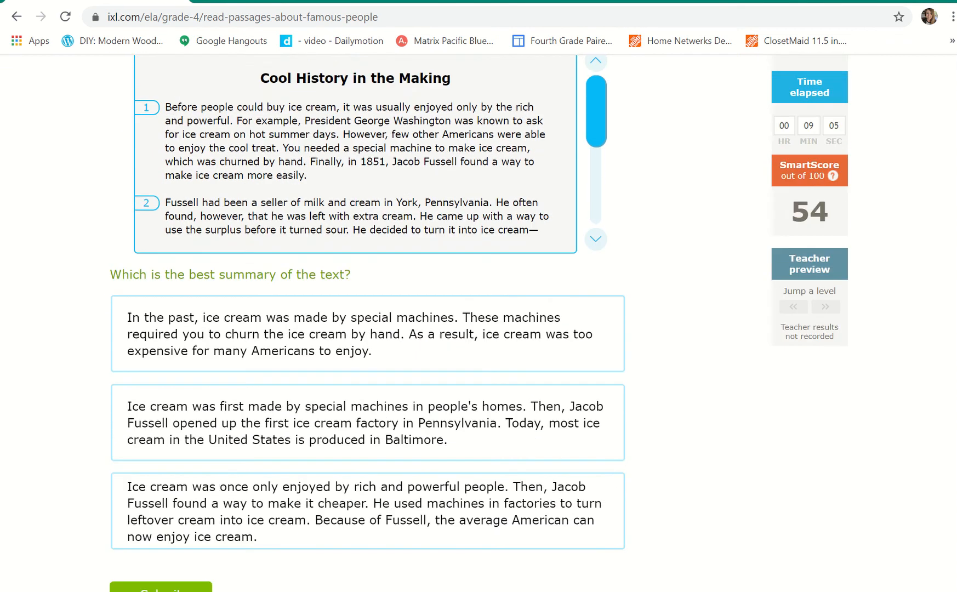
scroll("down", 3)
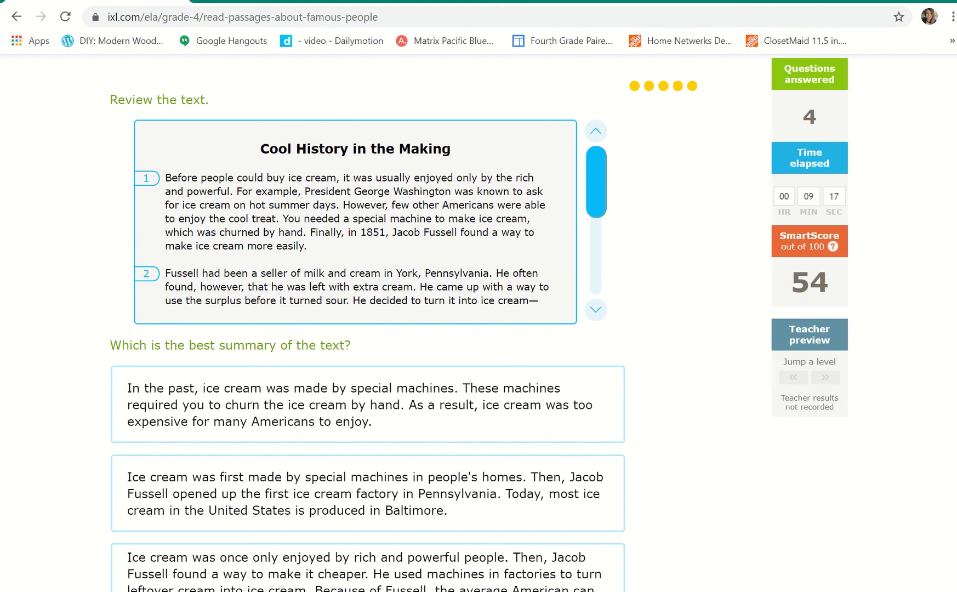
scroll("down", 3)
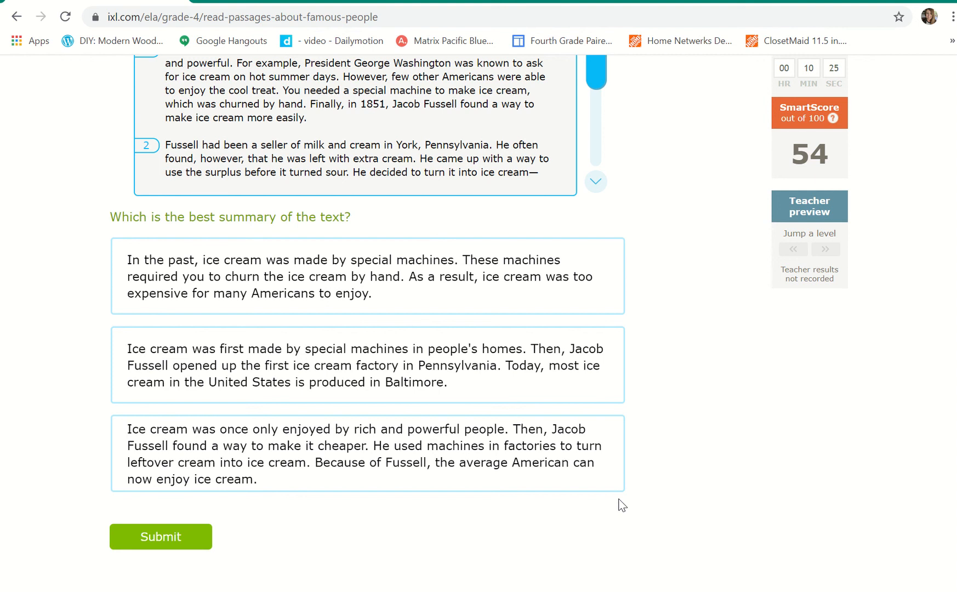
mouse_move(597, 511)
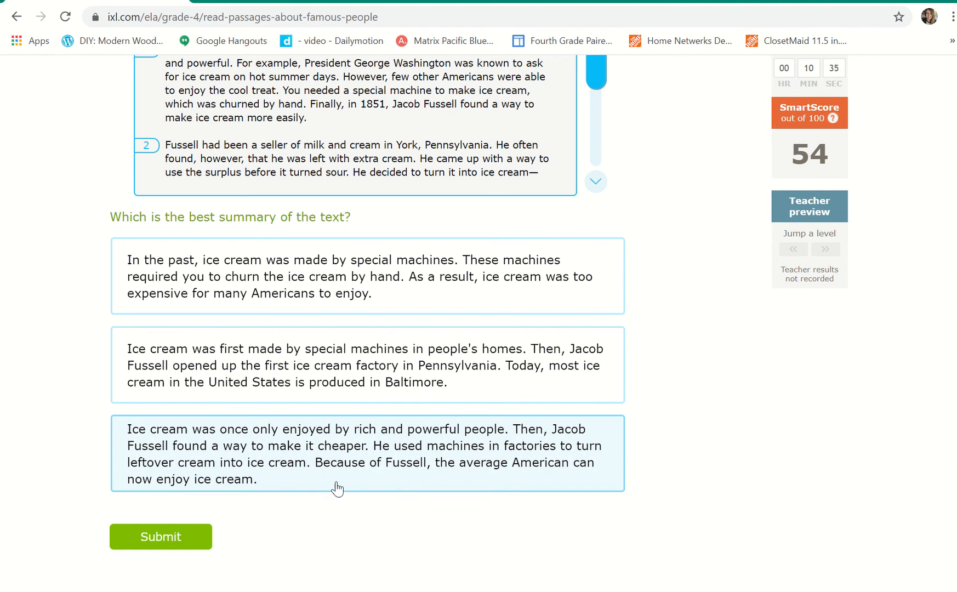
mouse_move(264, 436)
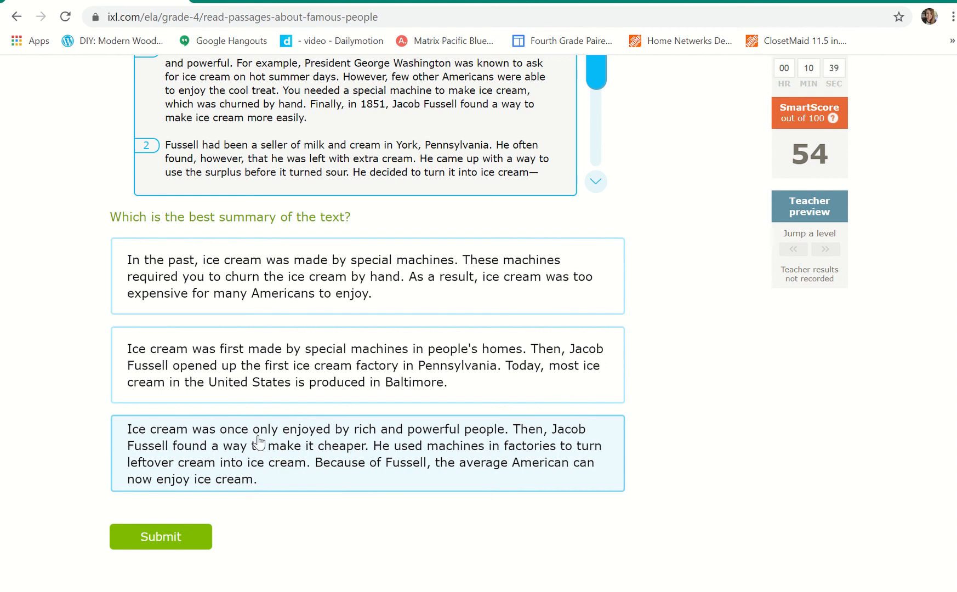
mouse_move(486, 456)
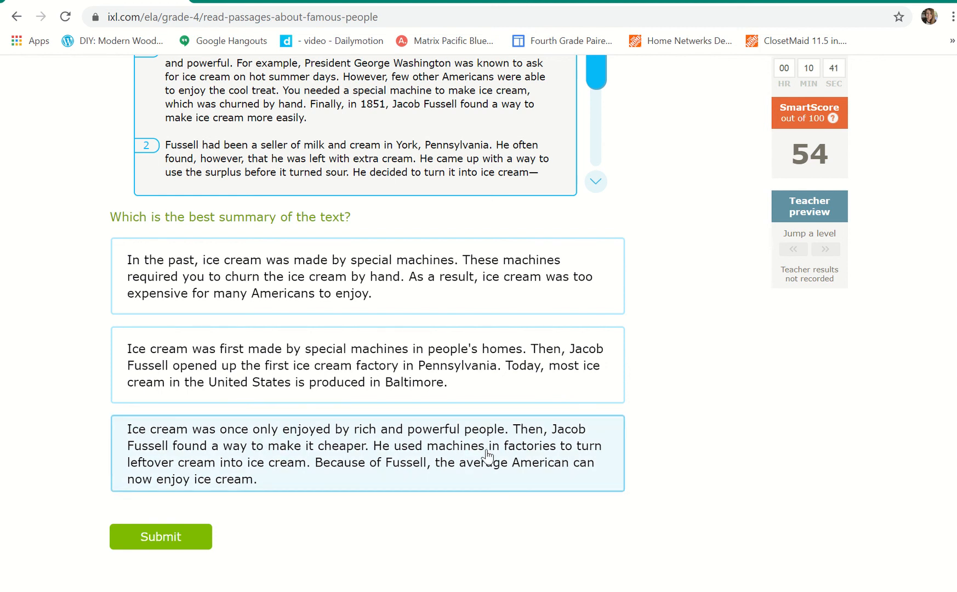
mouse_move(462, 473)
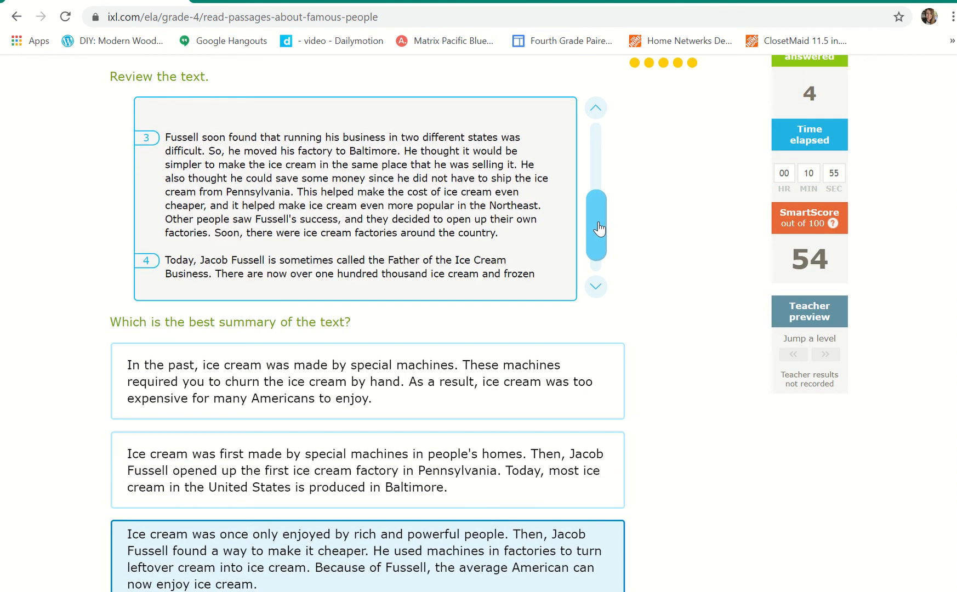
scroll("down", 3)
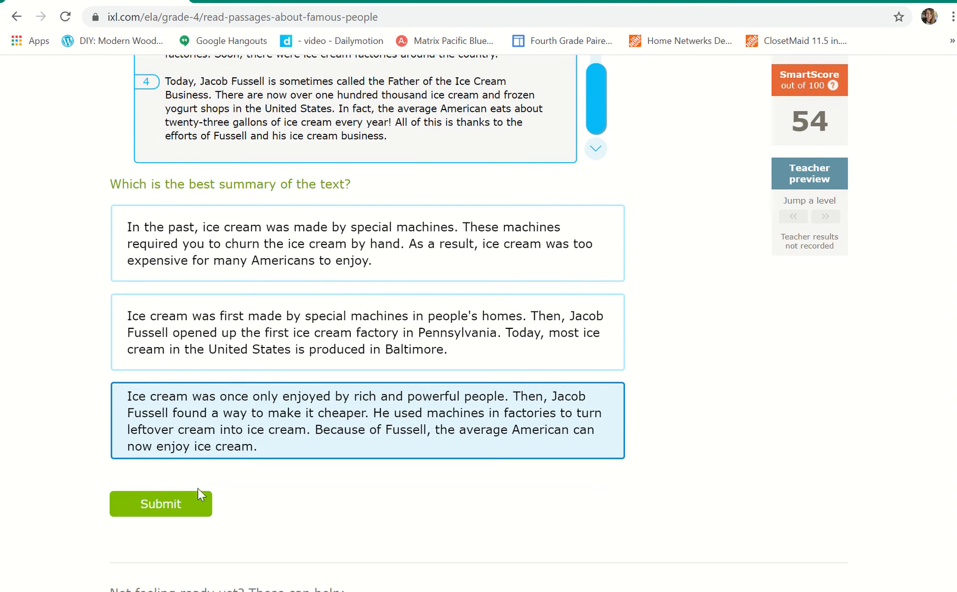
left_click(161, 504)
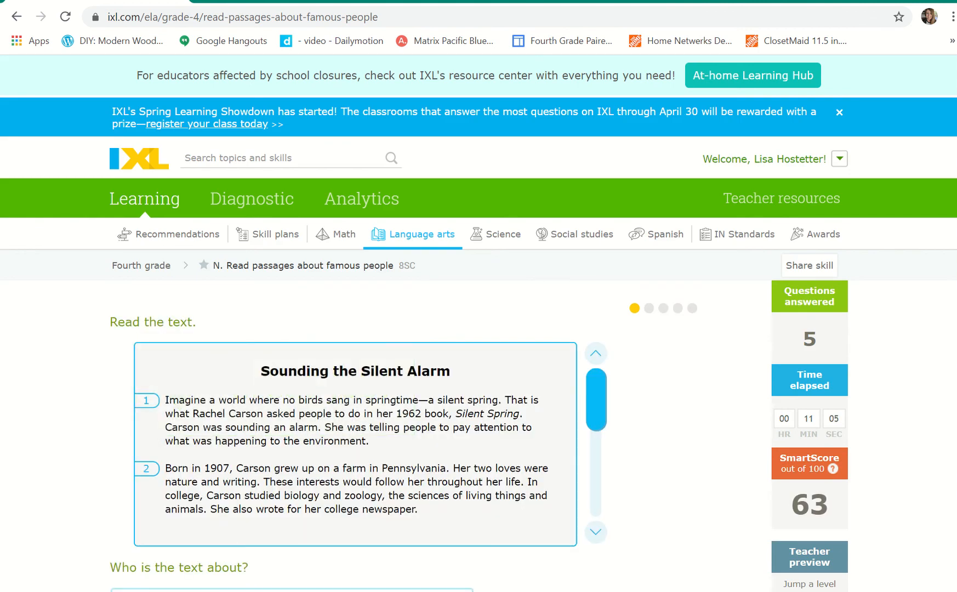
scroll("down", 3)
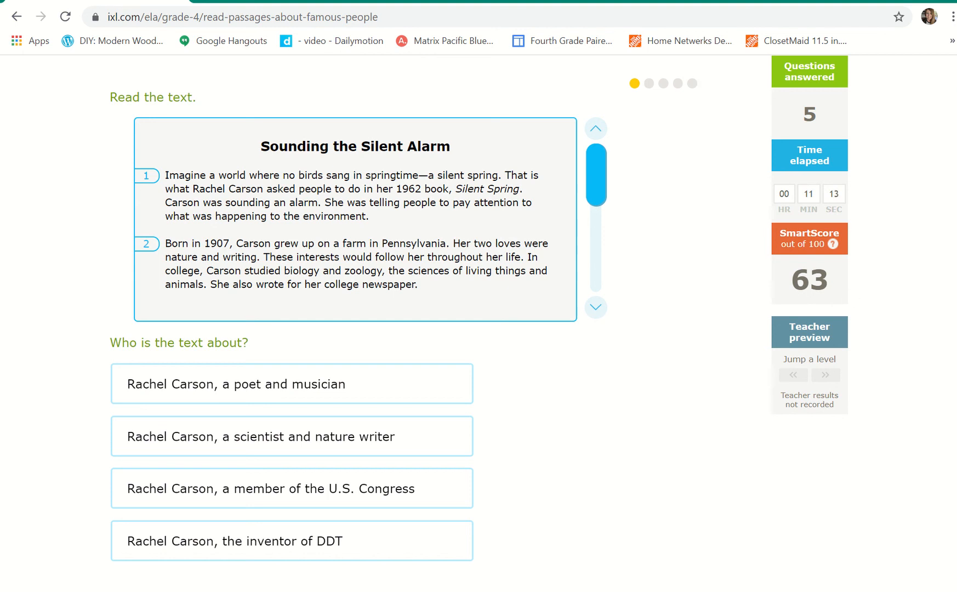
mouse_move(663, 304)
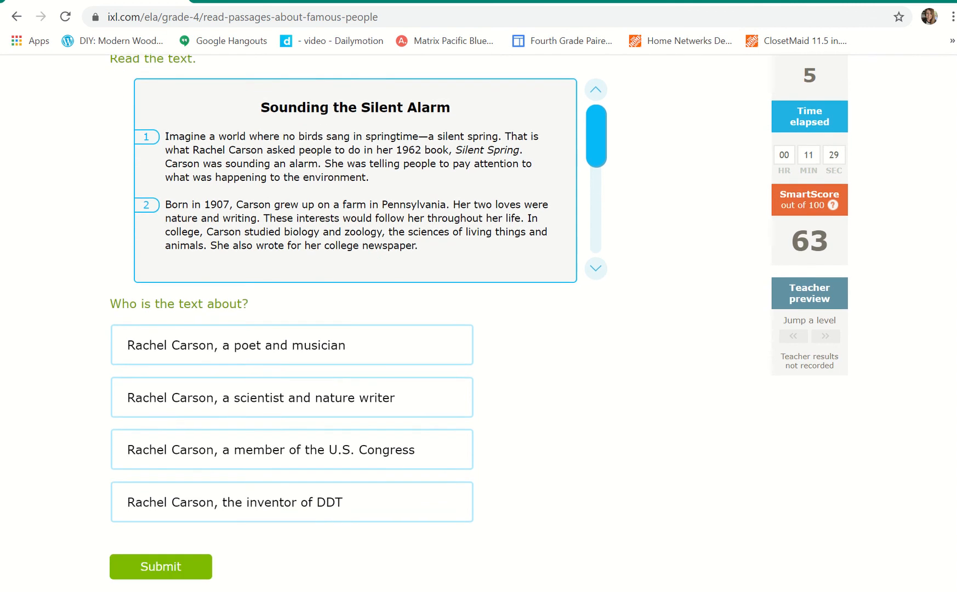
scroll("down", 3)
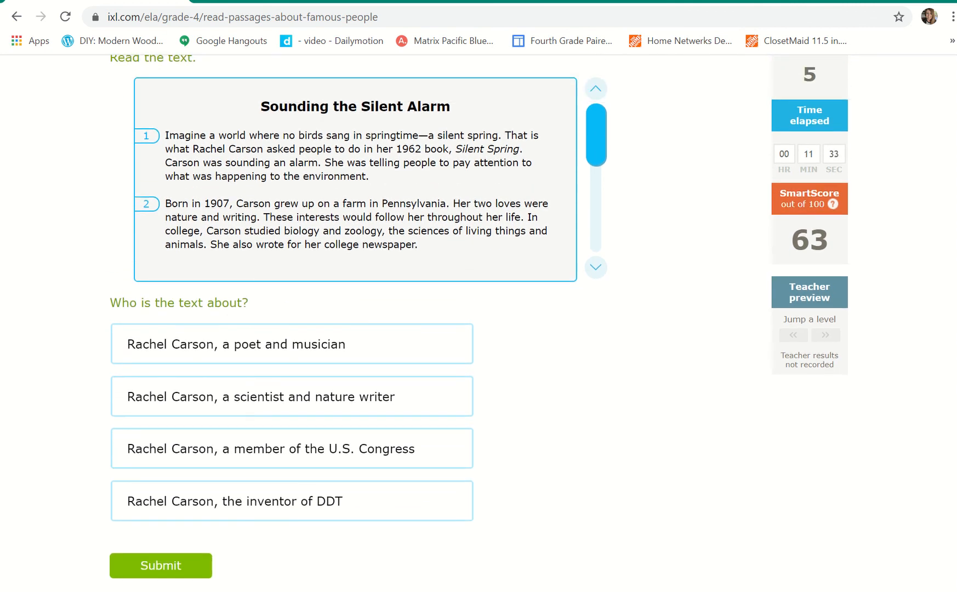
scroll("up", 3)
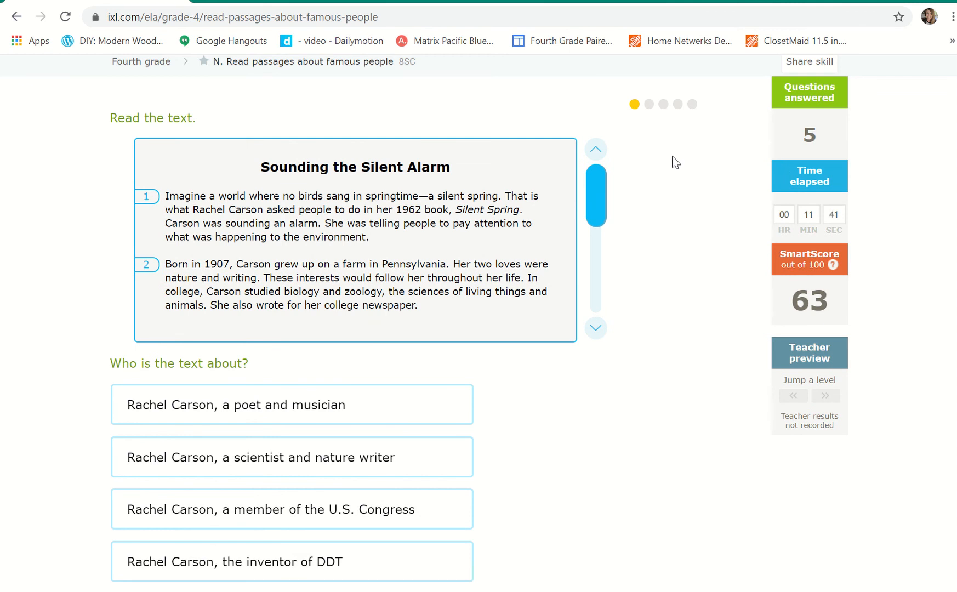
mouse_move(475, 102)
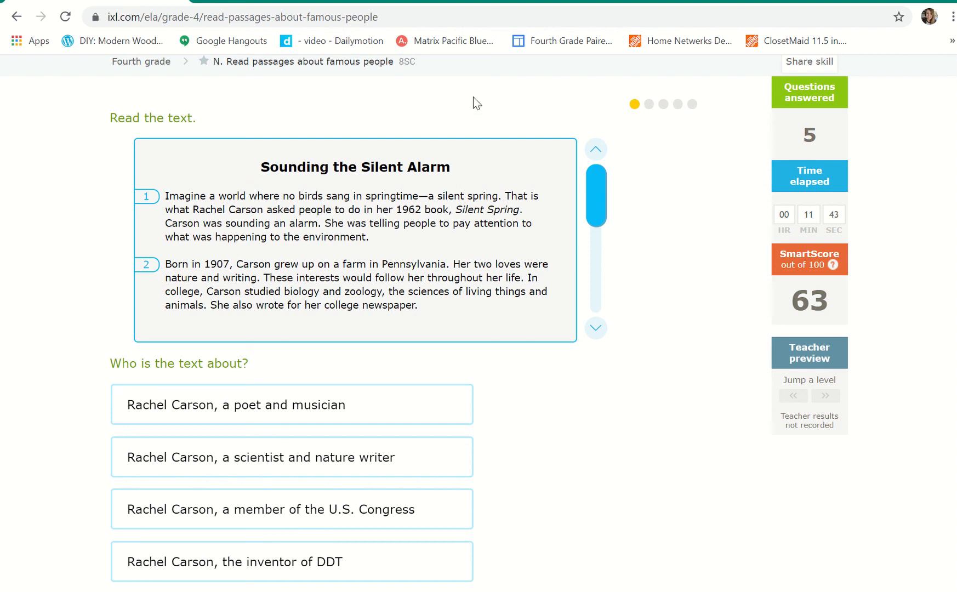